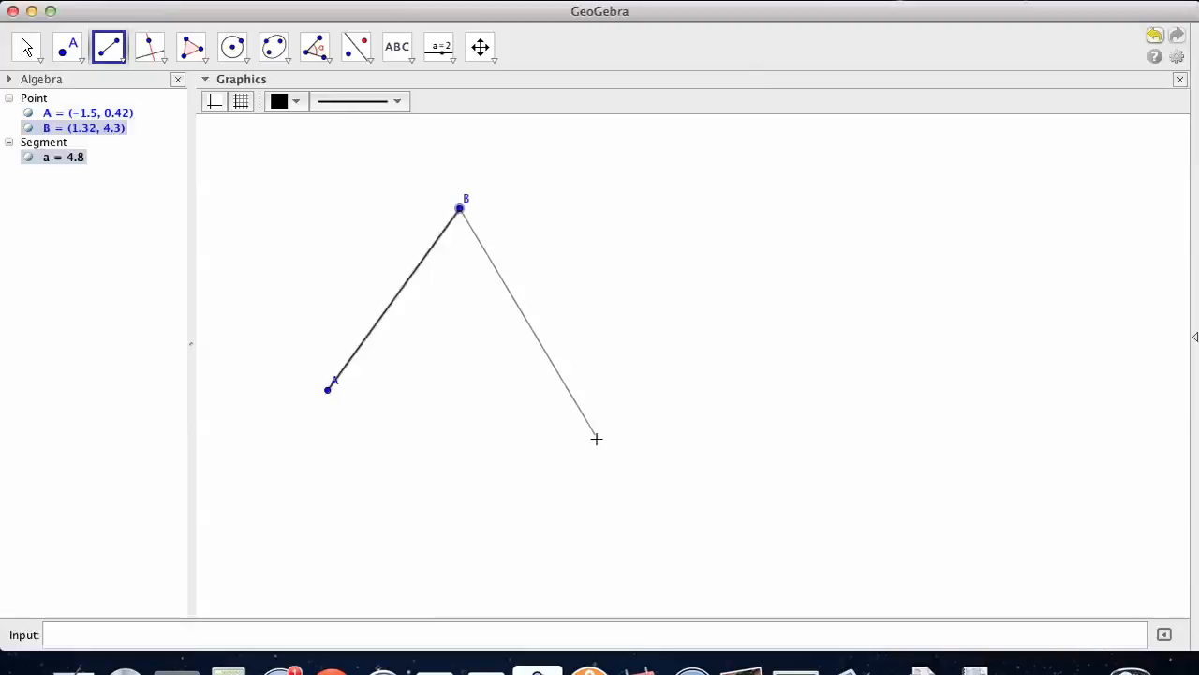
# - Place vertex C and close triangle ABC by joining C back to A
pyautogui.click(596, 414)
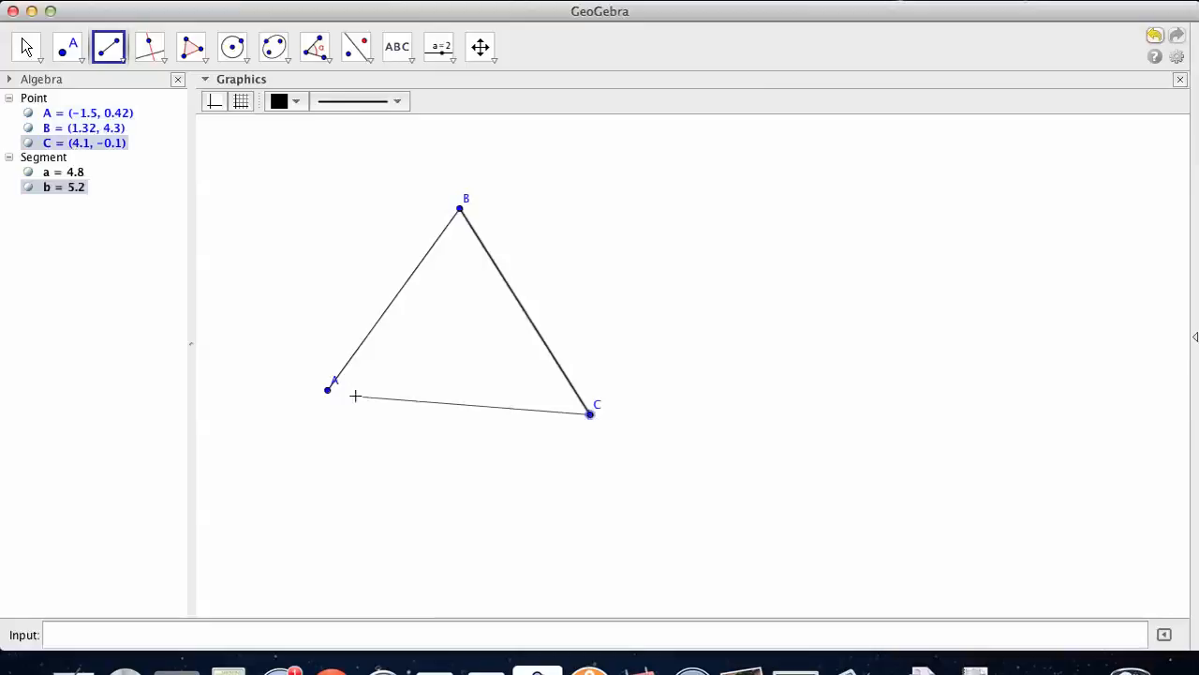
pyautogui.click(588, 414)
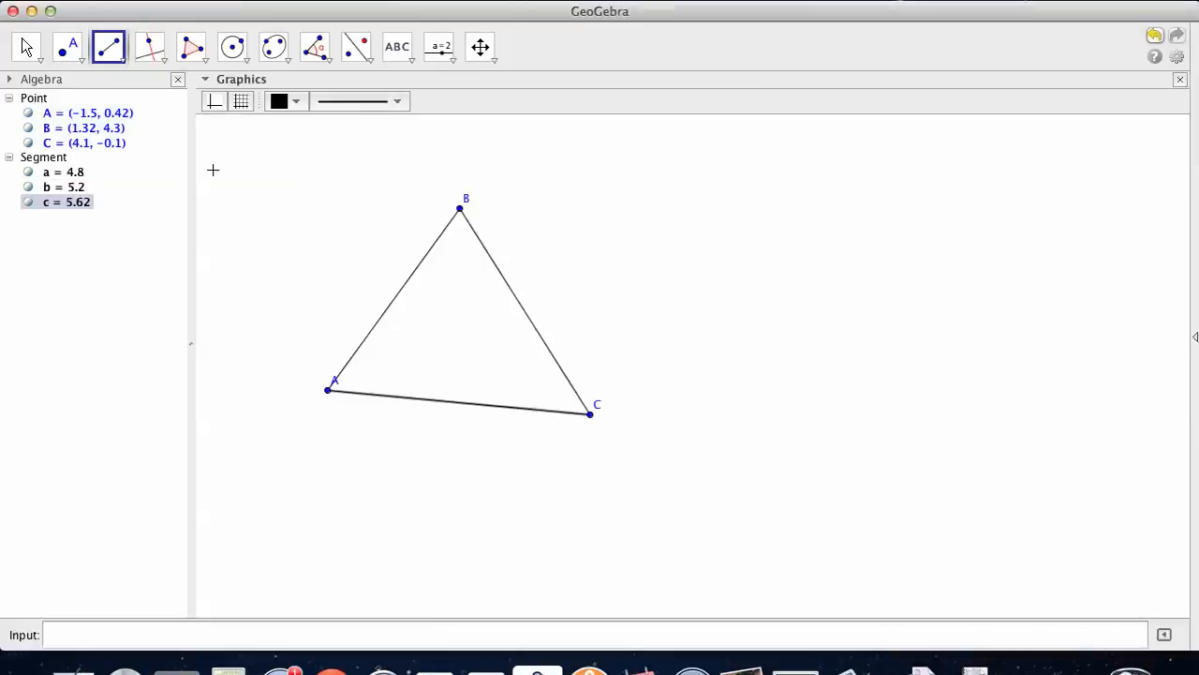
pyautogui.moveTo(378, 152)
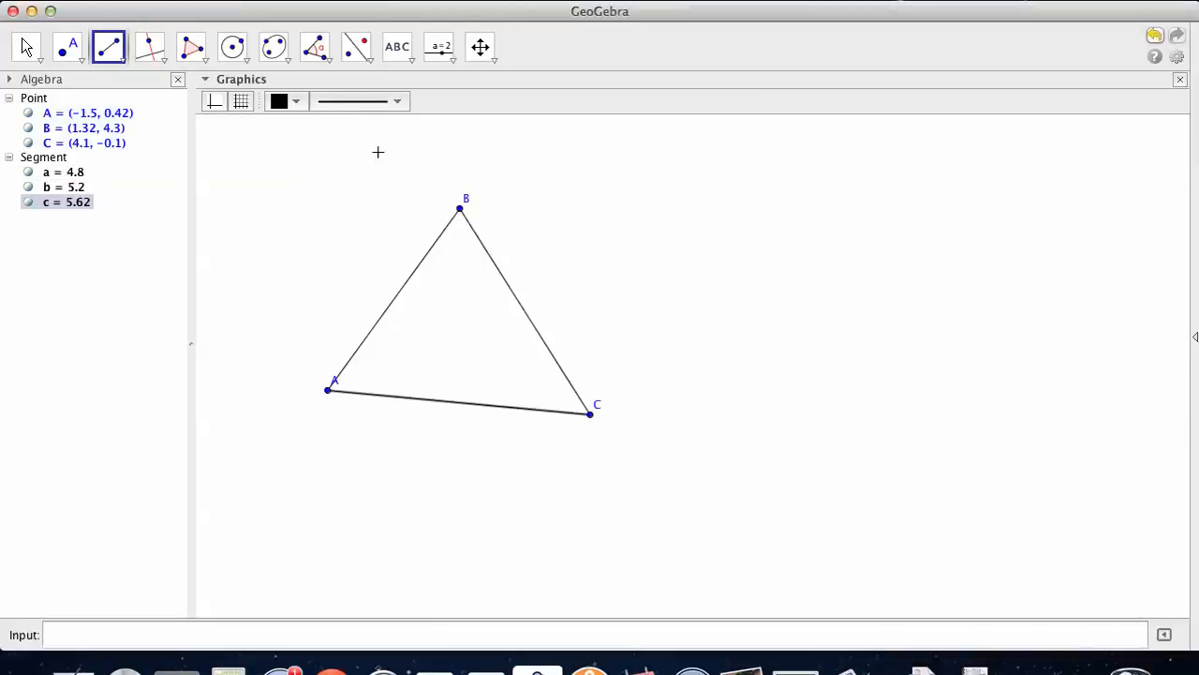
pyautogui.moveTo(259, 110)
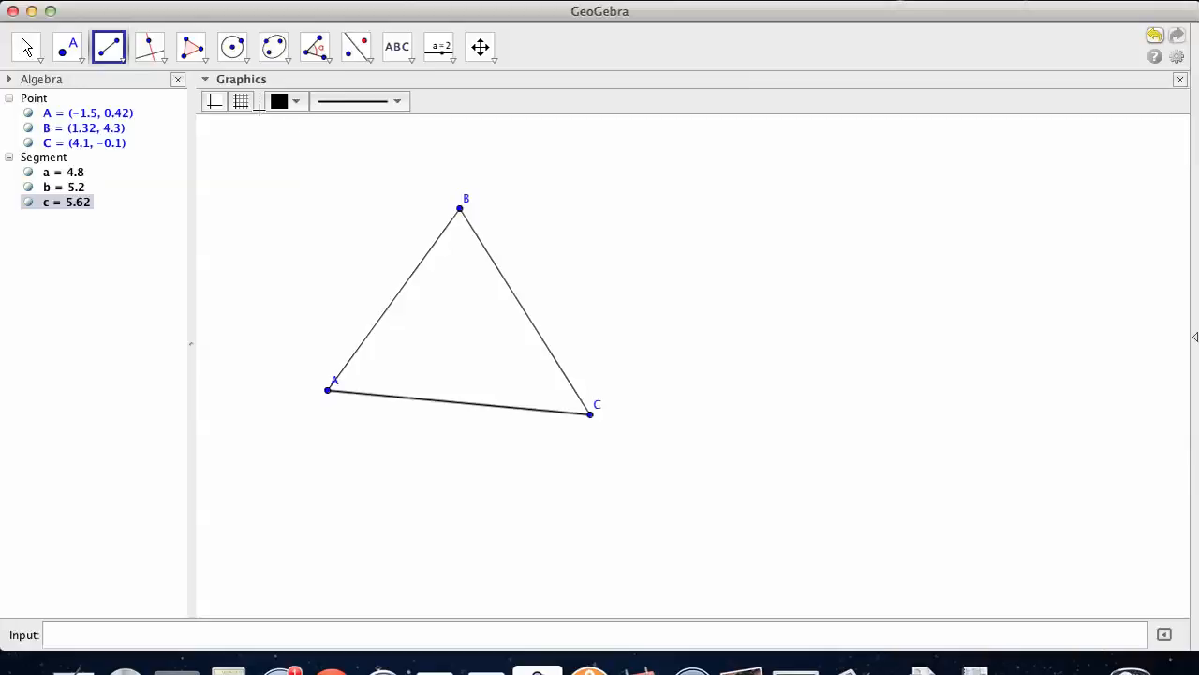
pyautogui.moveTo(150, 46)
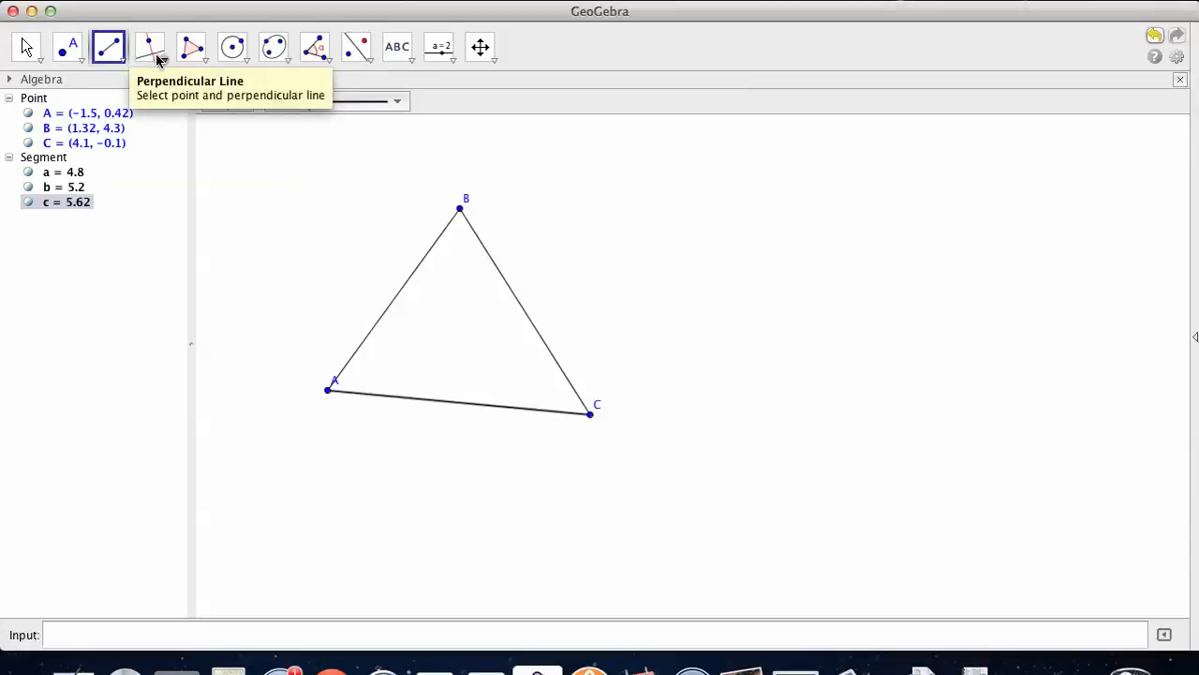
# - Choose Circle with Center and Radius from the circle tool group
pyautogui.click(242, 58)
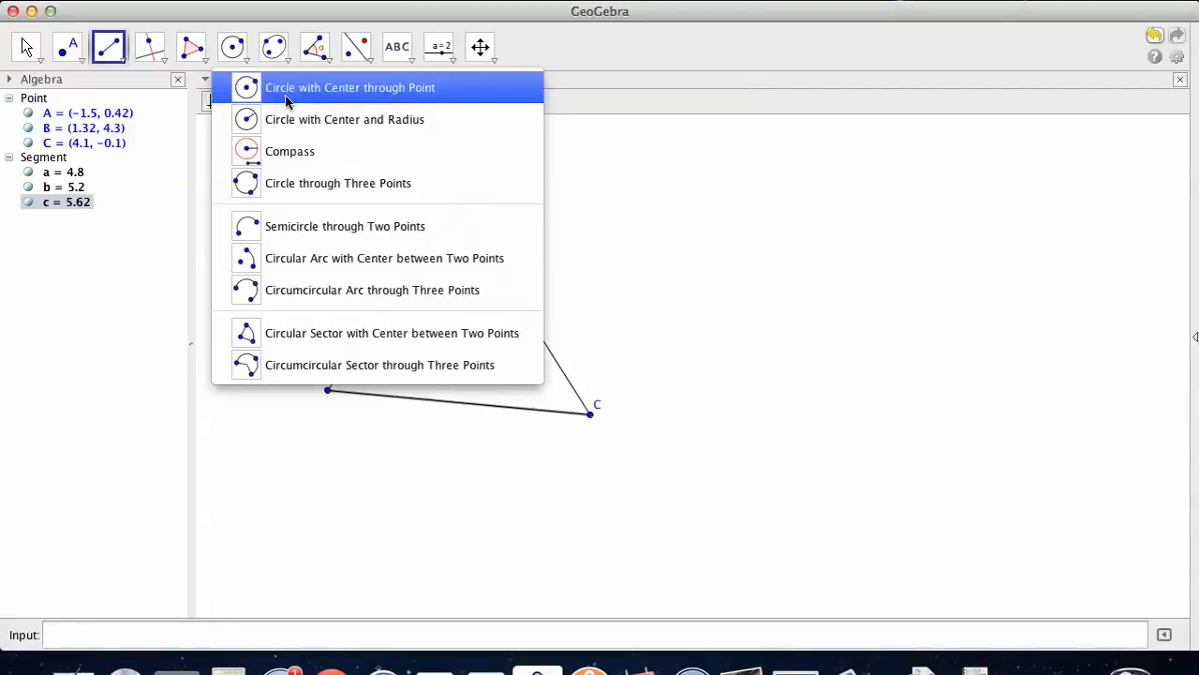
pyautogui.click(349, 88)
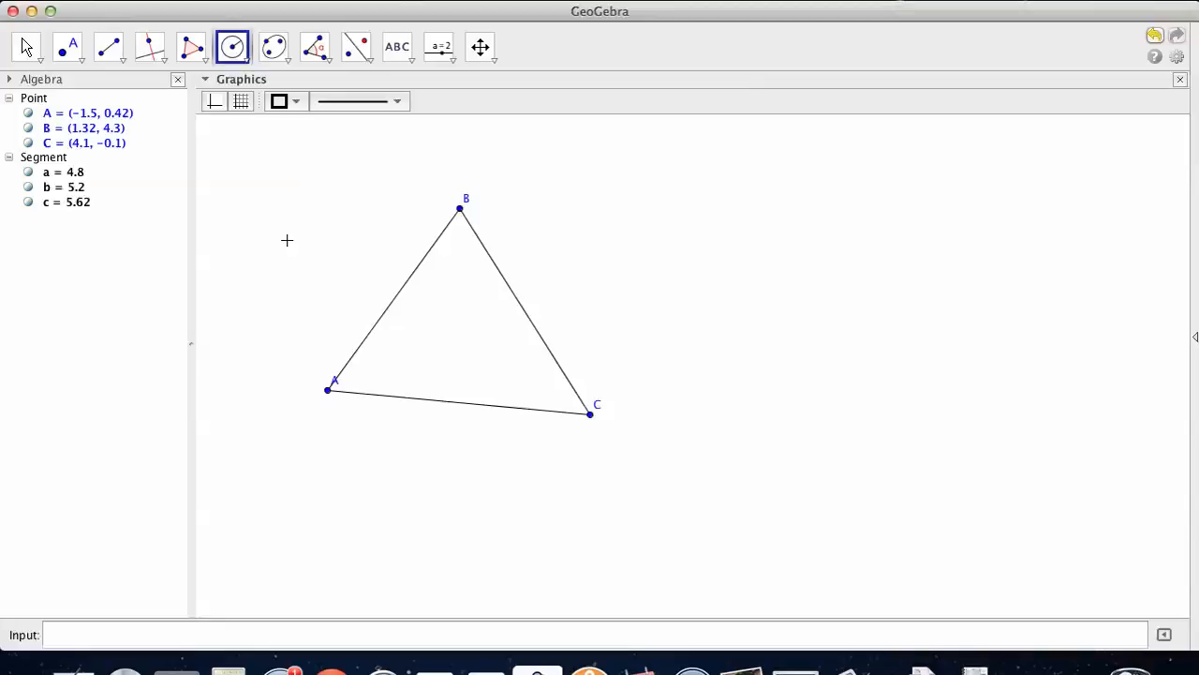
pyautogui.moveTo(446, 191)
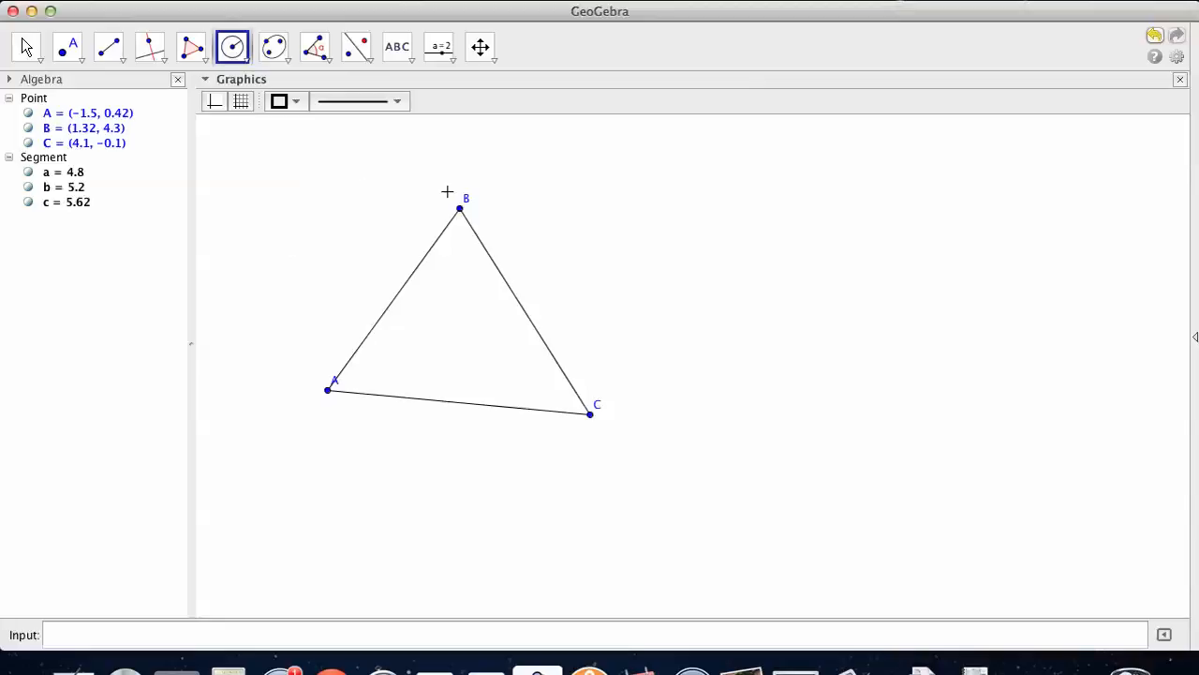
pyautogui.moveTo(337, 240)
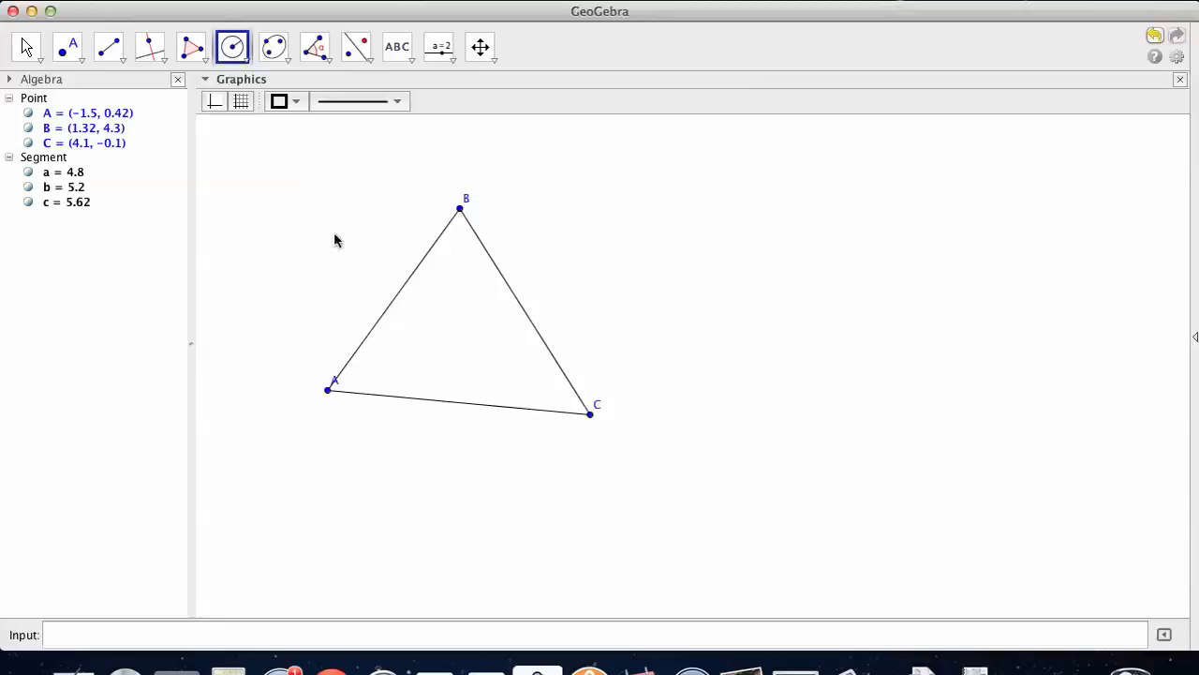
pyautogui.moveTo(667, 461)
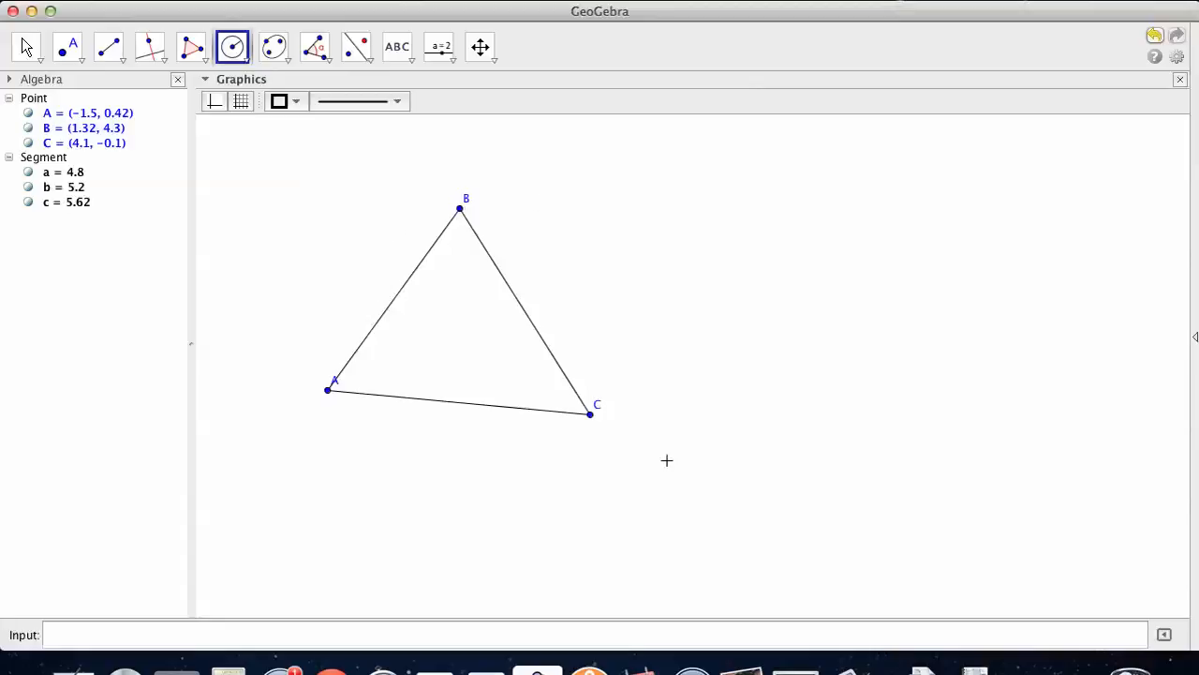
pyautogui.moveTo(379, 413)
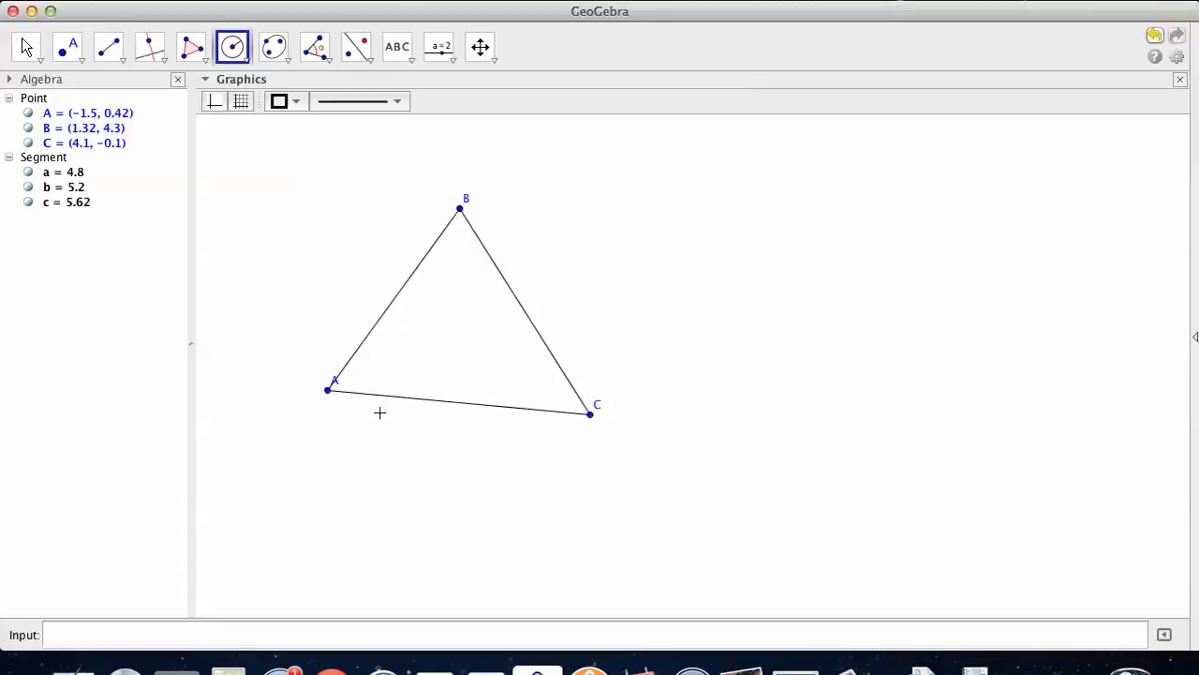
pyautogui.moveTo(296, 300)
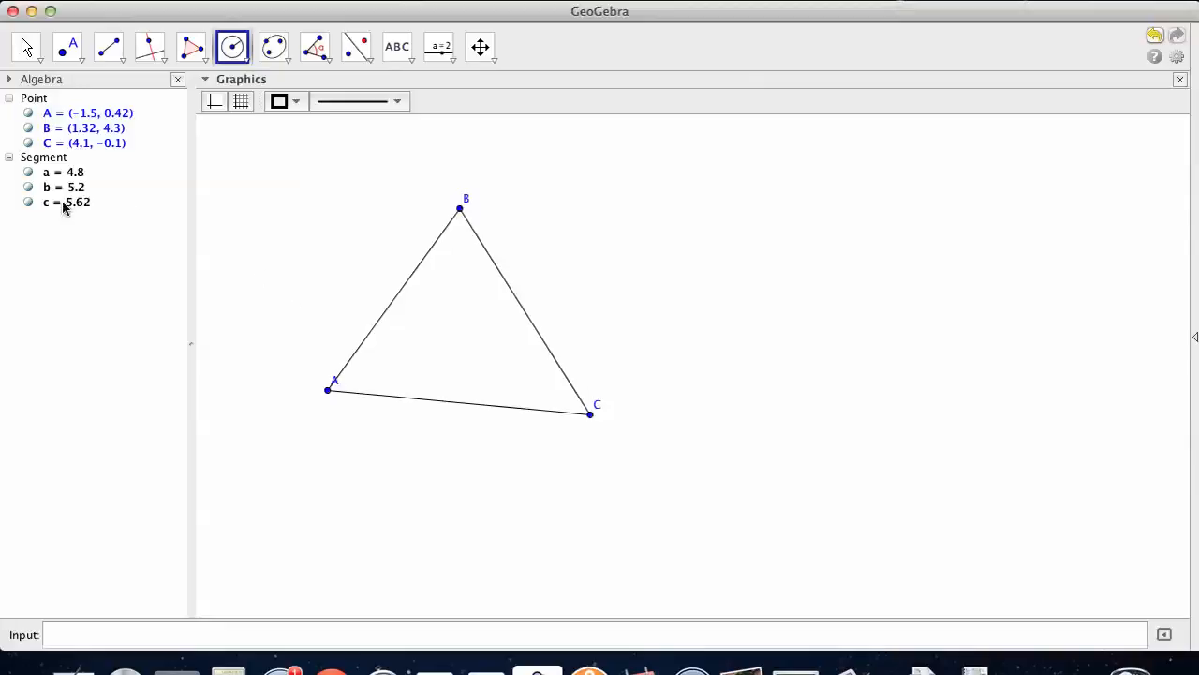
pyautogui.moveTo(65, 202)
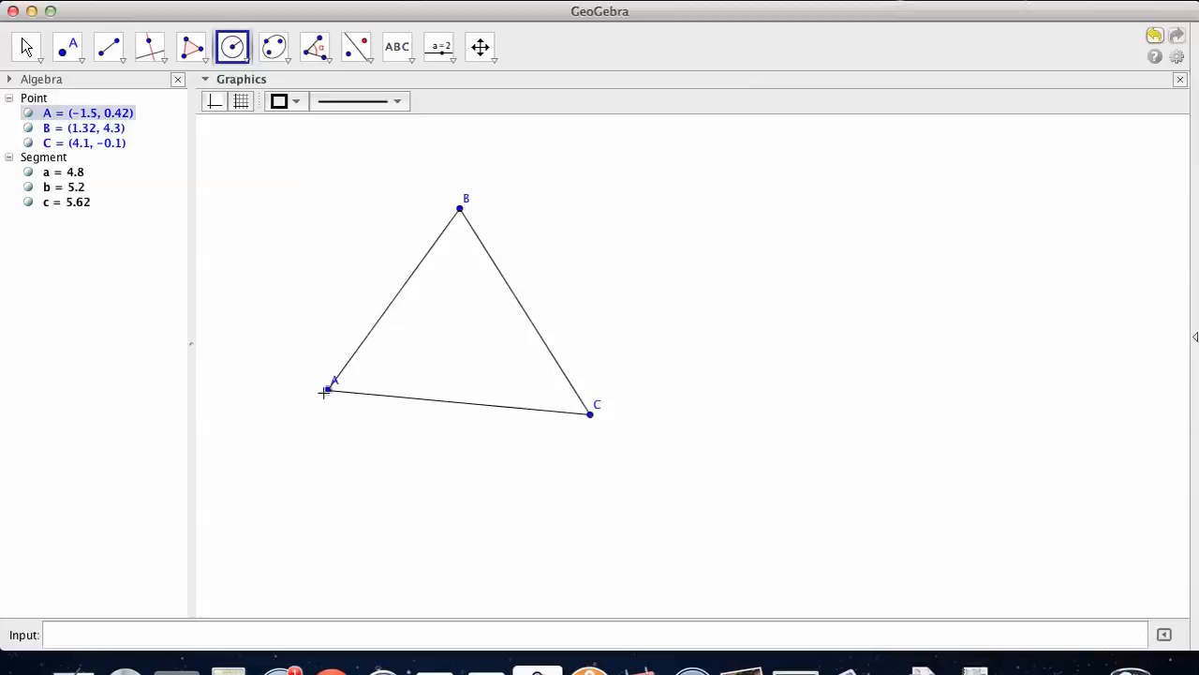
# - Draw radius-3 circles centred on vertices A, B and C
pyautogui.click(333, 388)
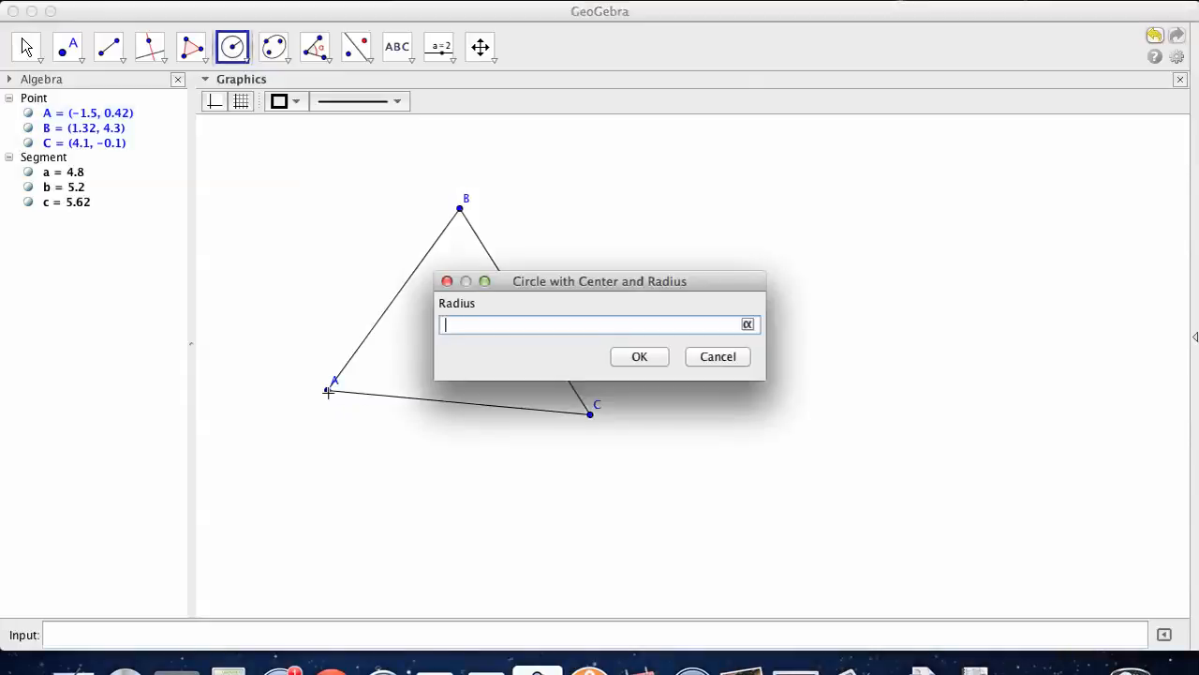
pyautogui.write('3')
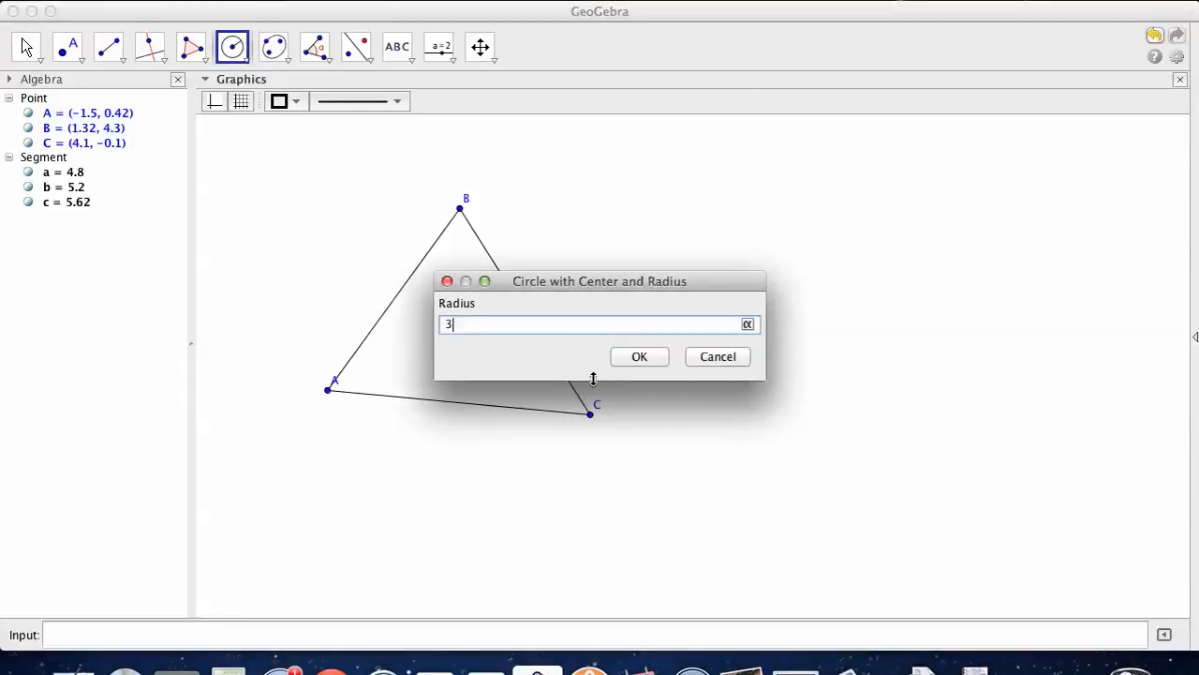
pyautogui.click(639, 356)
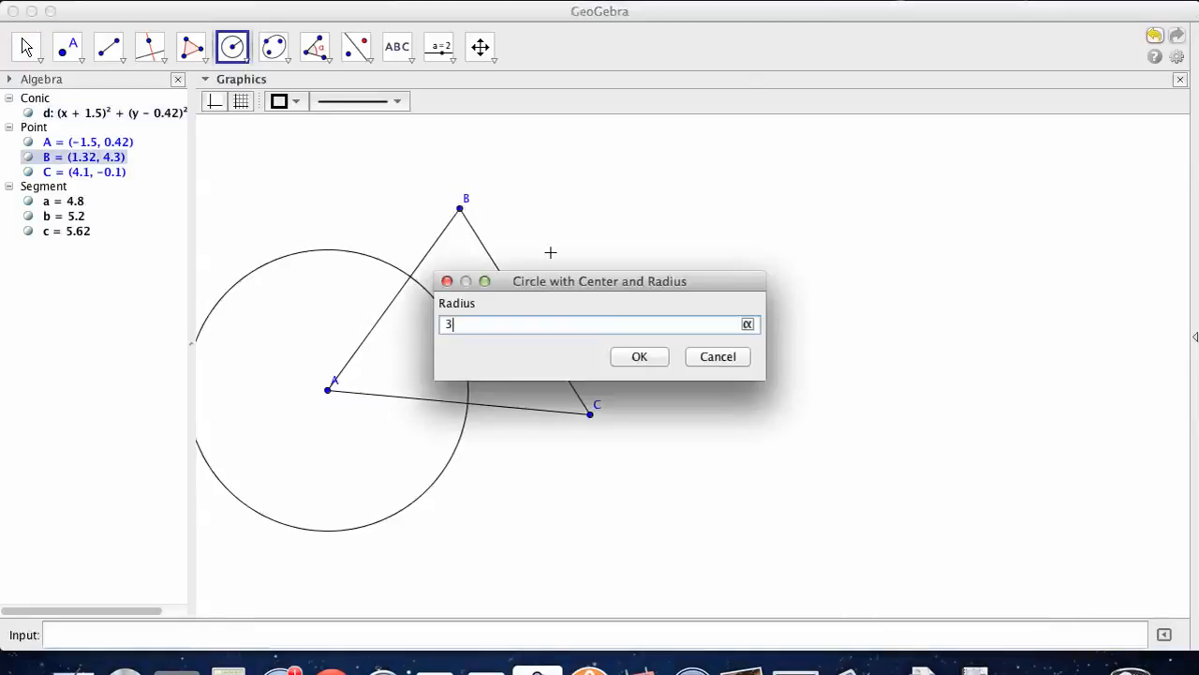
pyautogui.click(639, 356)
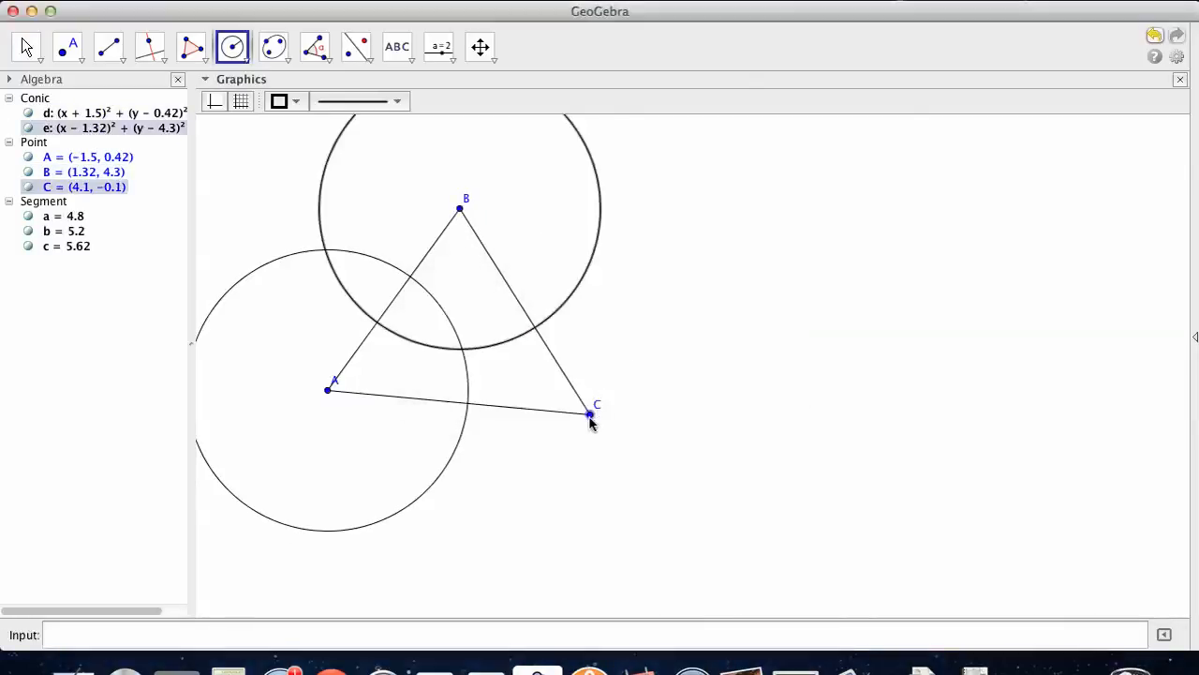
pyautogui.click(591, 414)
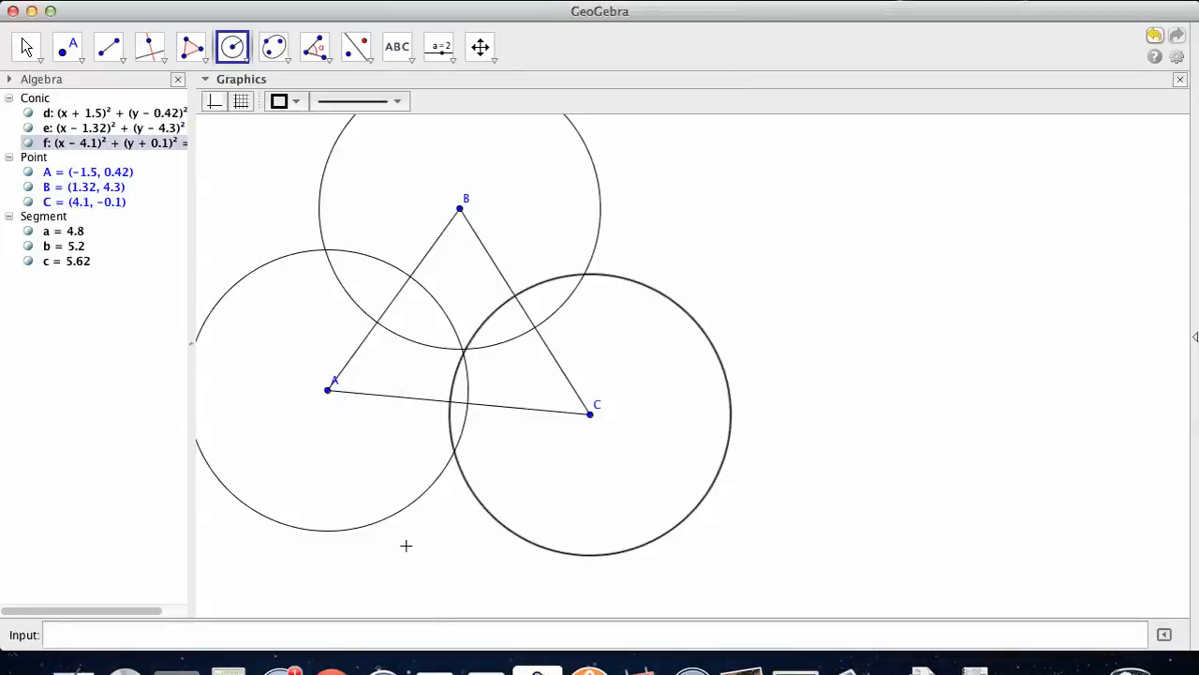
pyautogui.moveTo(26, 47)
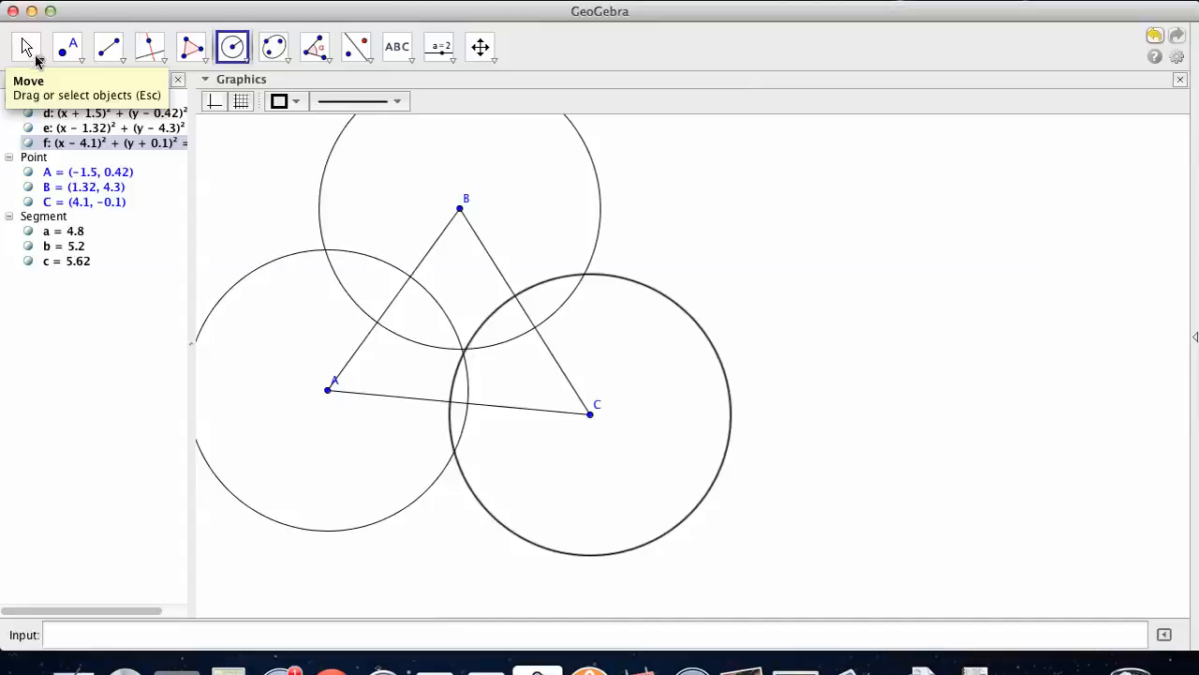
# - Select the circle around B, dismissing a stray radius prompt
pyautogui.click(296, 102)
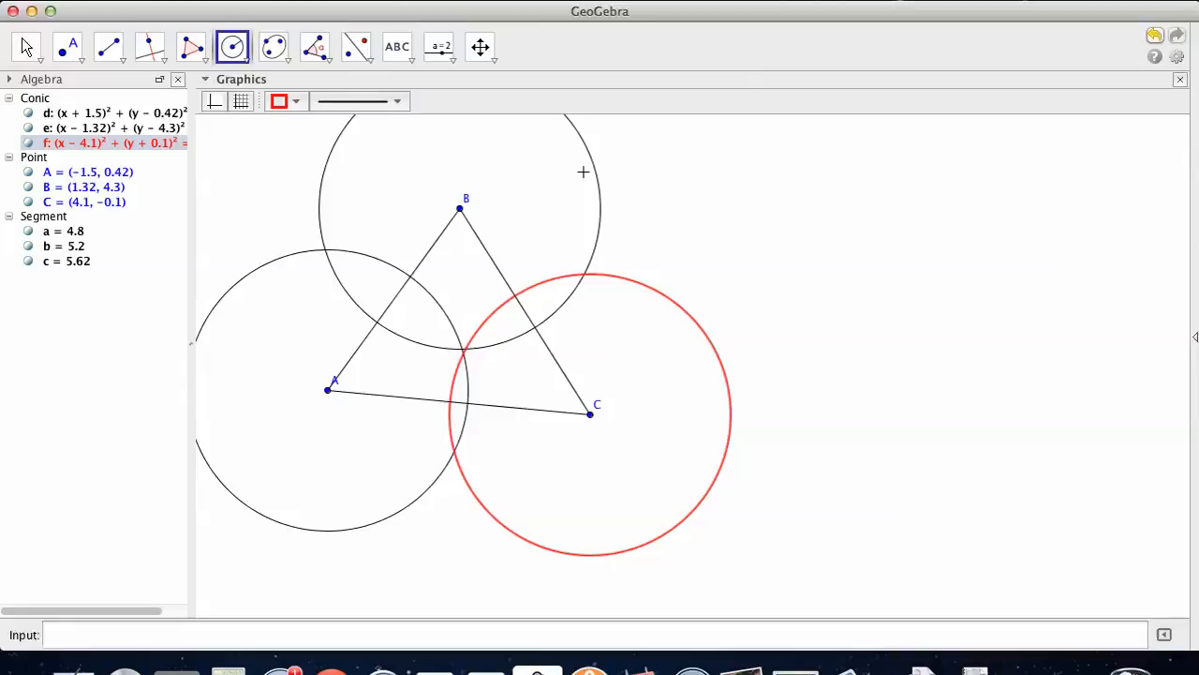
pyautogui.click(596, 174)
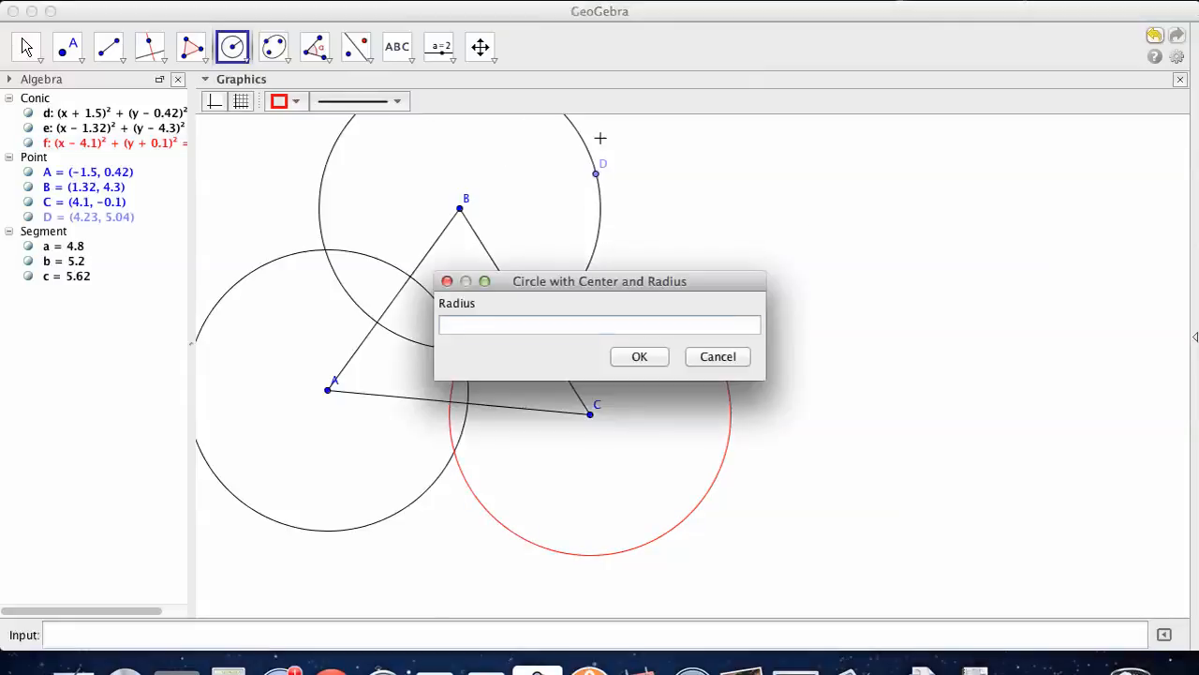
pyautogui.click(639, 356)
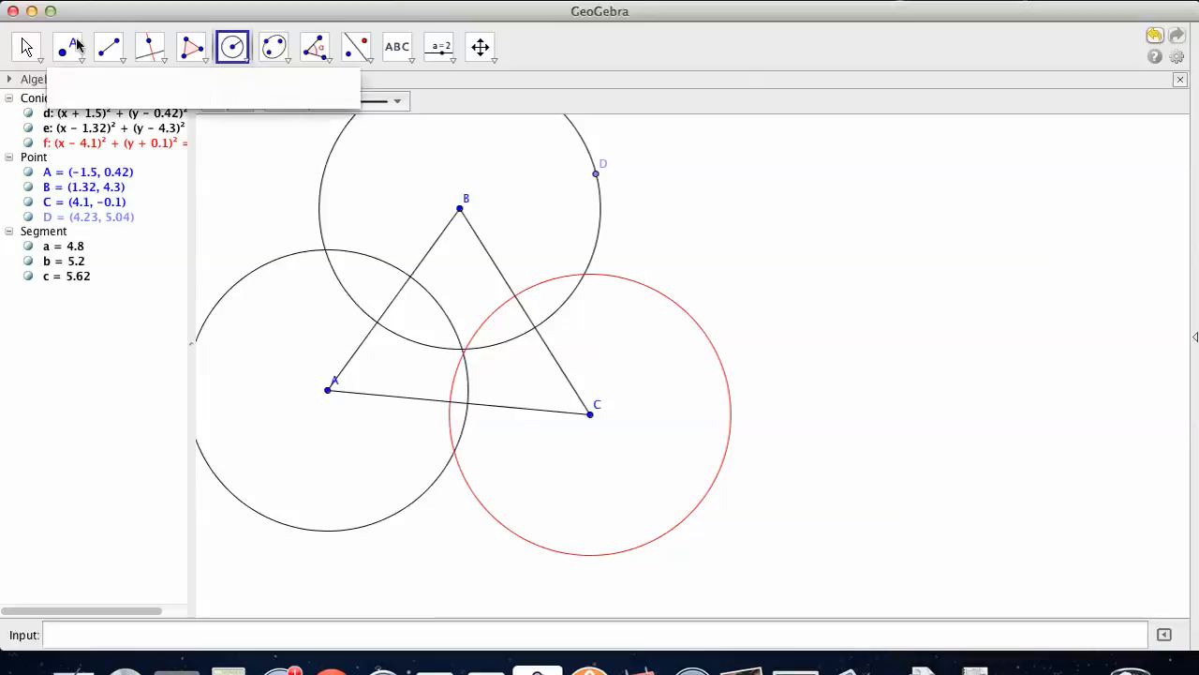
pyautogui.click(27, 45)
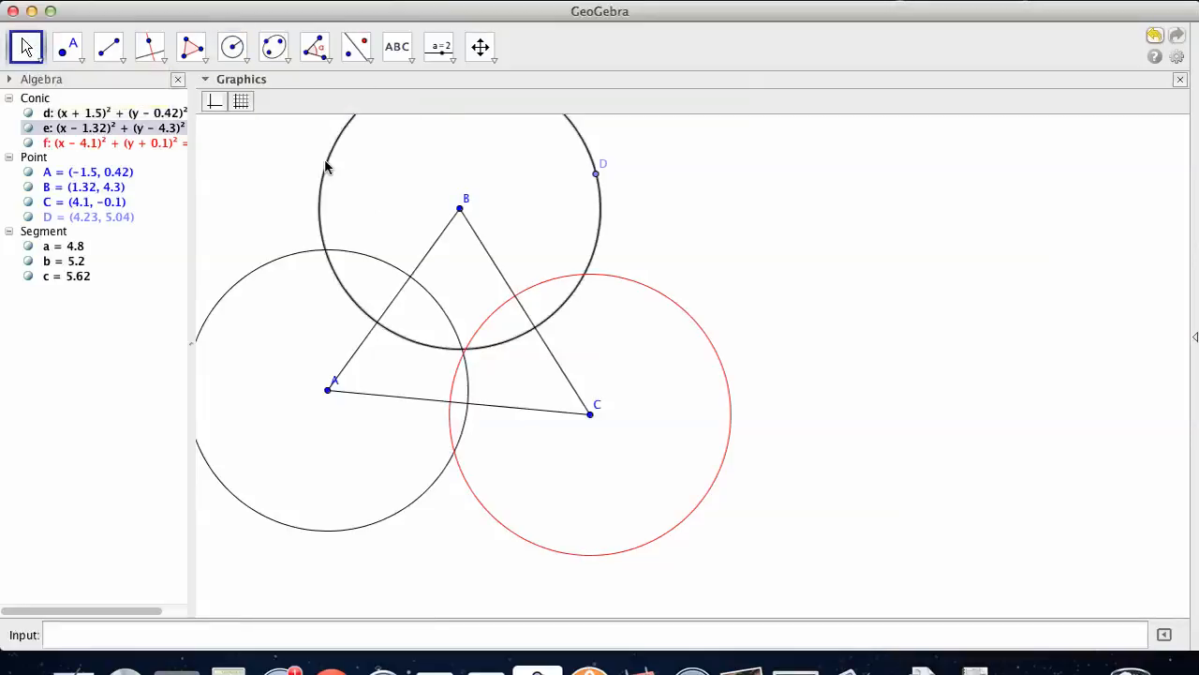
# - Colour the circles around A, B and C red and clear the selection
pyautogui.click(277, 101)
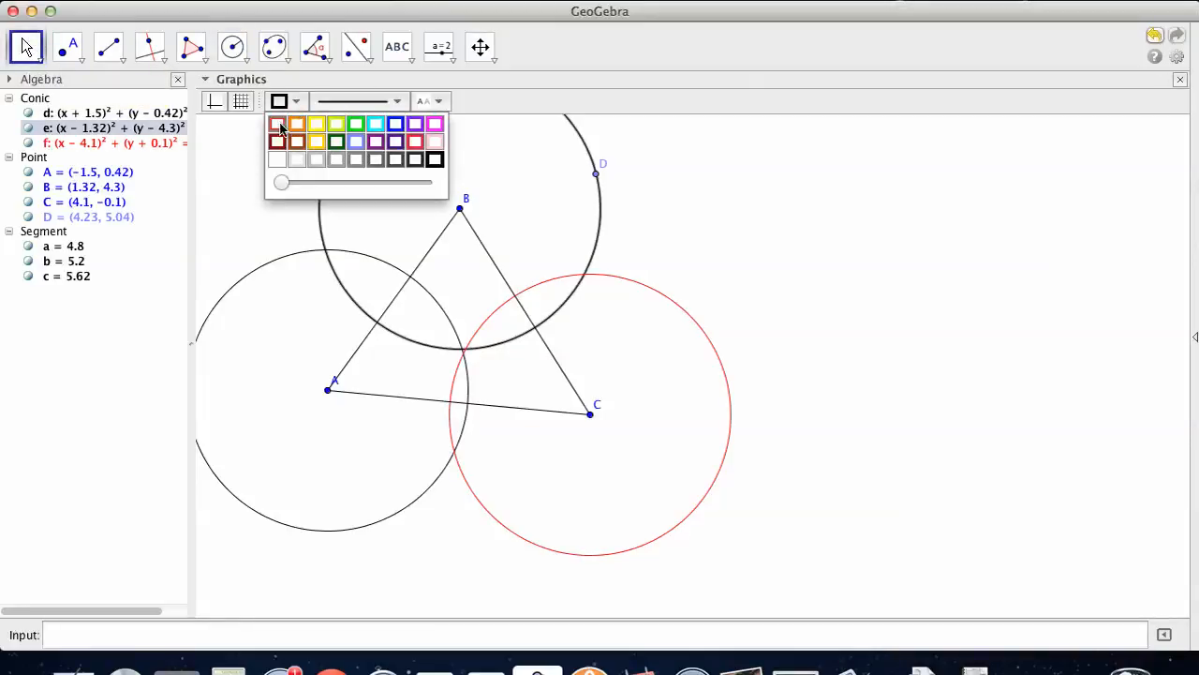
pyautogui.click(278, 124)
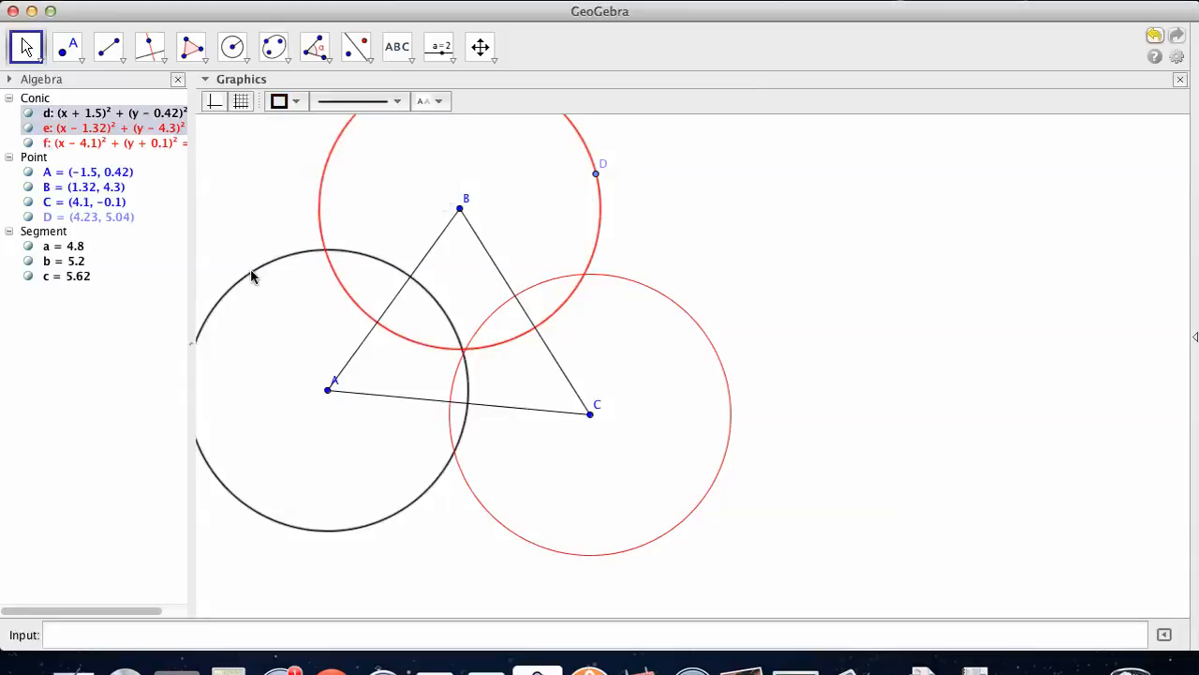
pyautogui.click(296, 101)
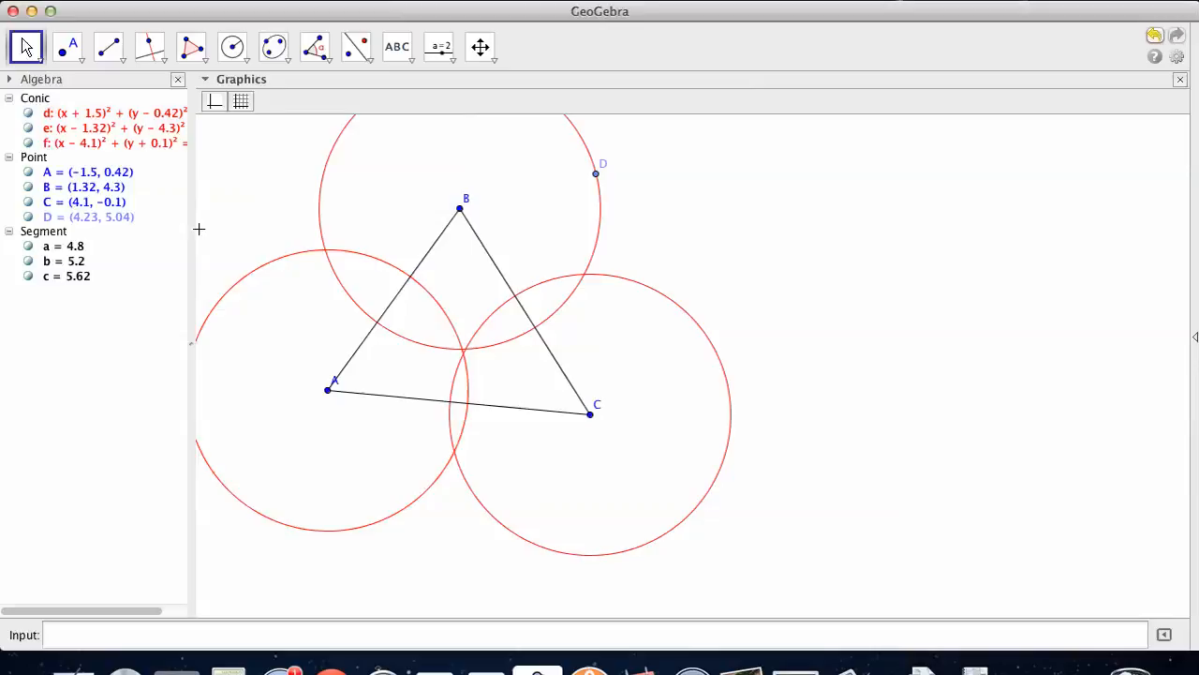
pyautogui.click(87, 218)
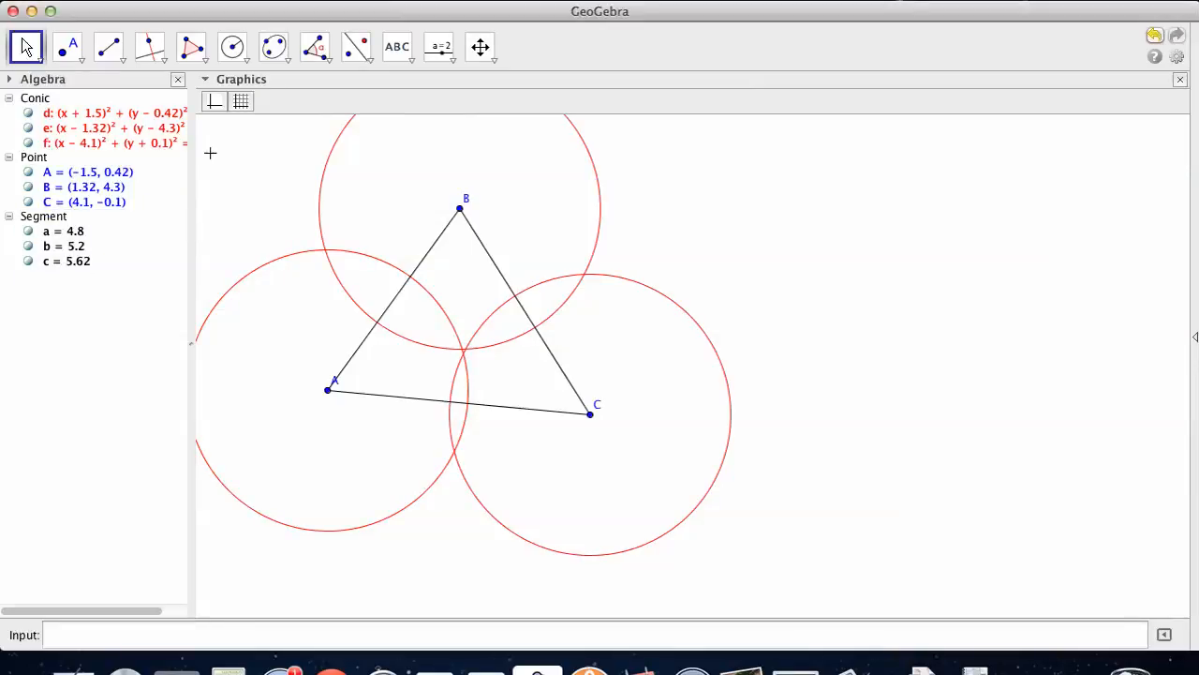
# - Switch to the Intersect tool to mark where the circles cross
pyautogui.click(71, 47)
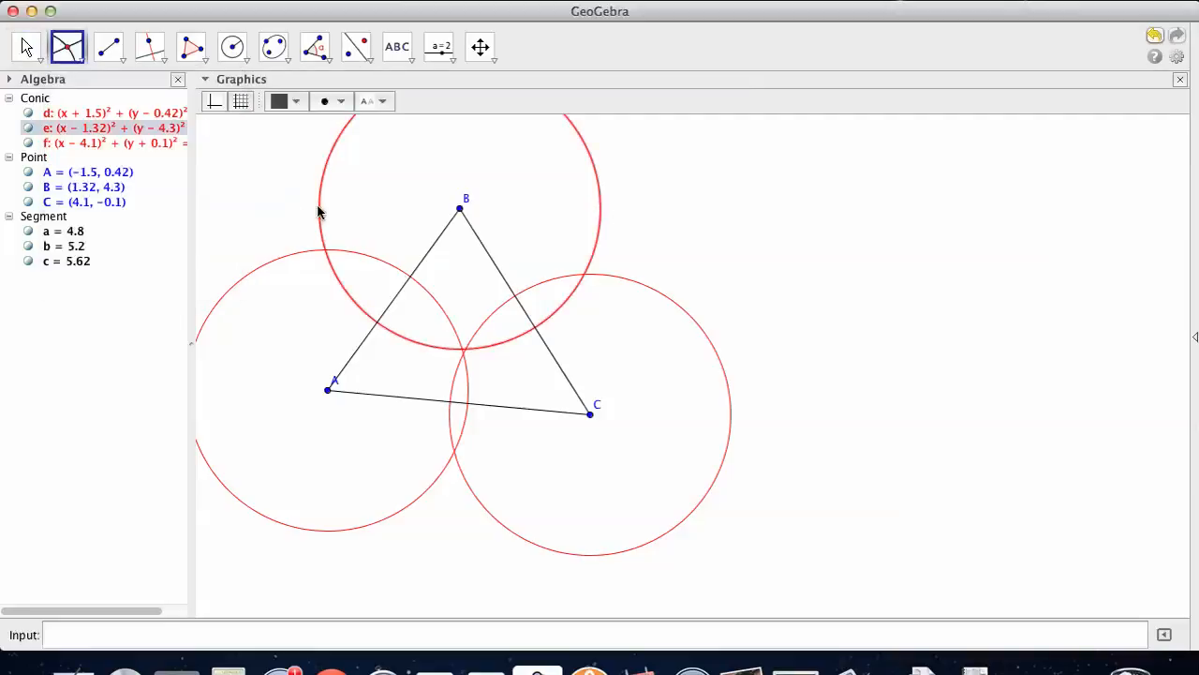
pyautogui.moveTo(420, 350)
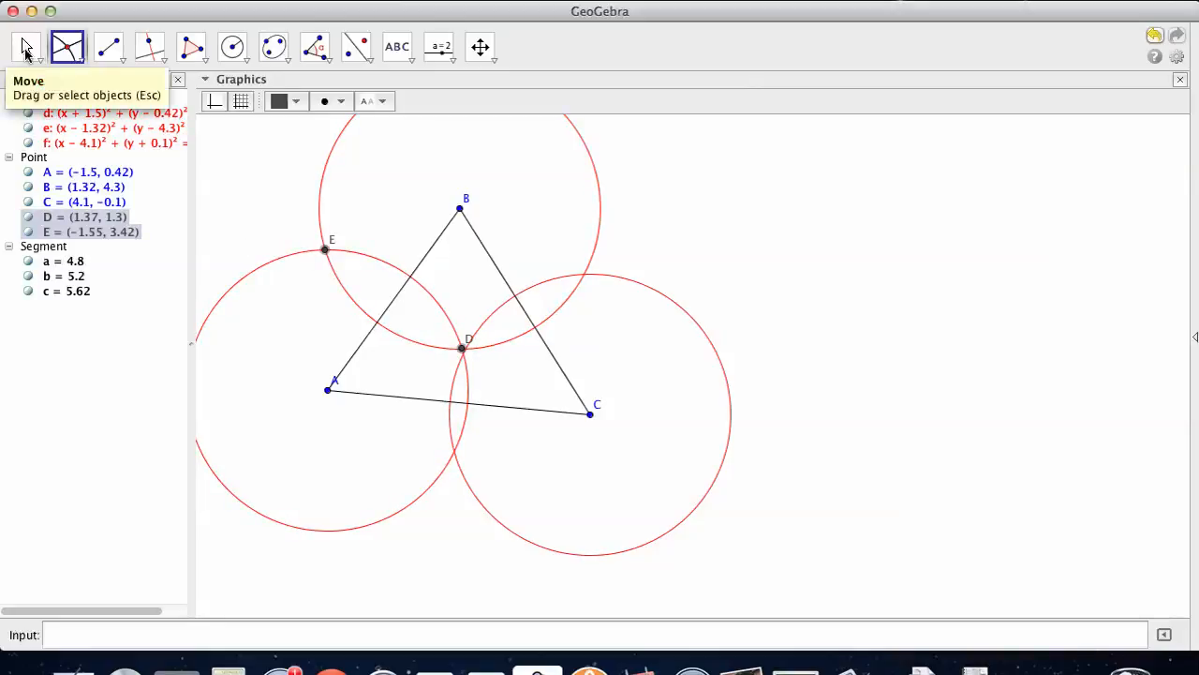
# - Drag vertices B and C inward to reshape the triangle
pyautogui.moveTo(460, 210); pyautogui.dragTo(468, 232)
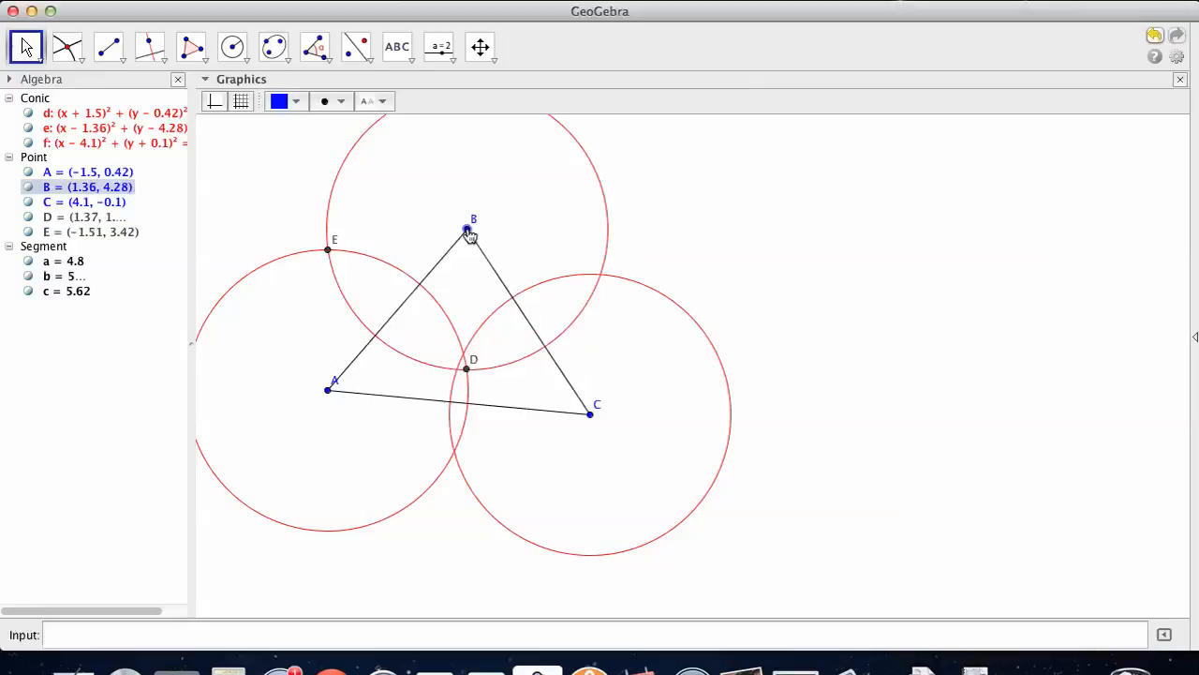
pyautogui.moveTo(469, 232); pyautogui.dragTo(478, 249)
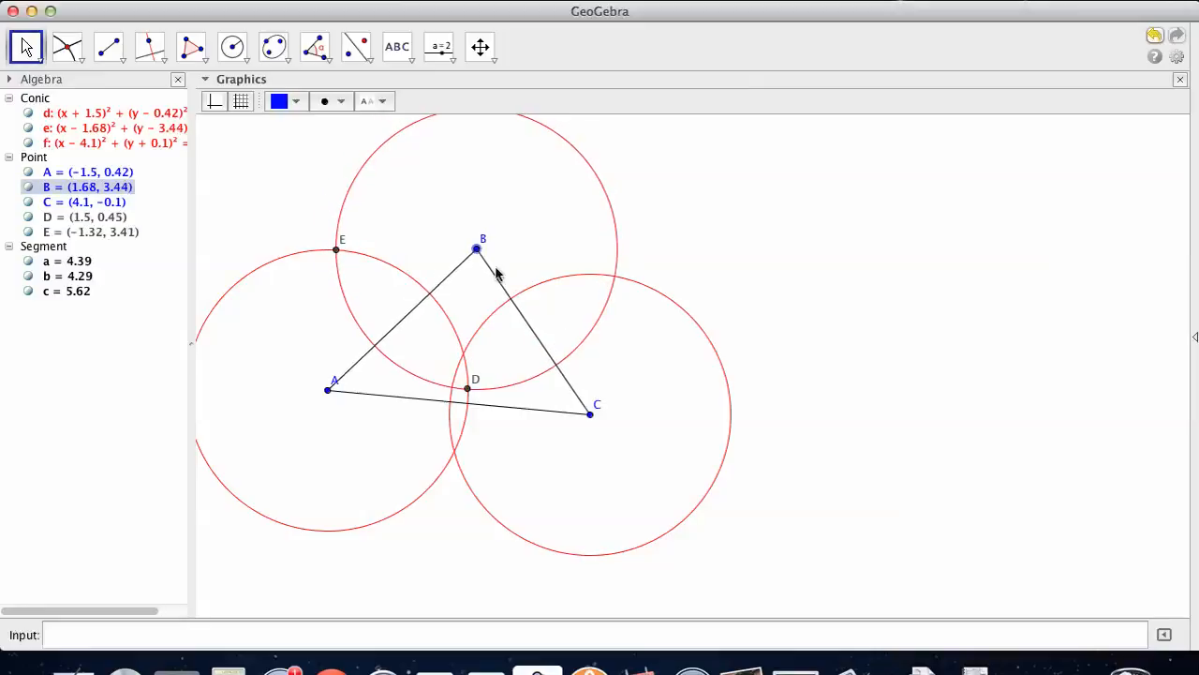
pyautogui.moveTo(591, 416)
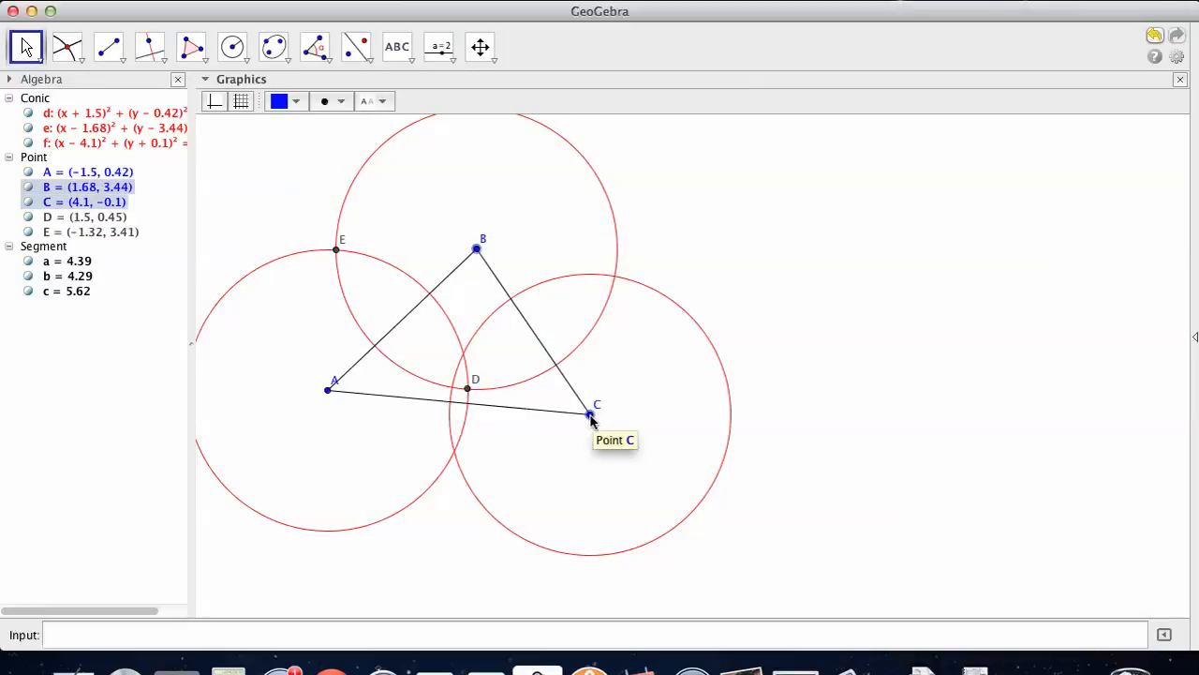
pyautogui.moveTo(591, 416); pyautogui.dragTo(554, 461)
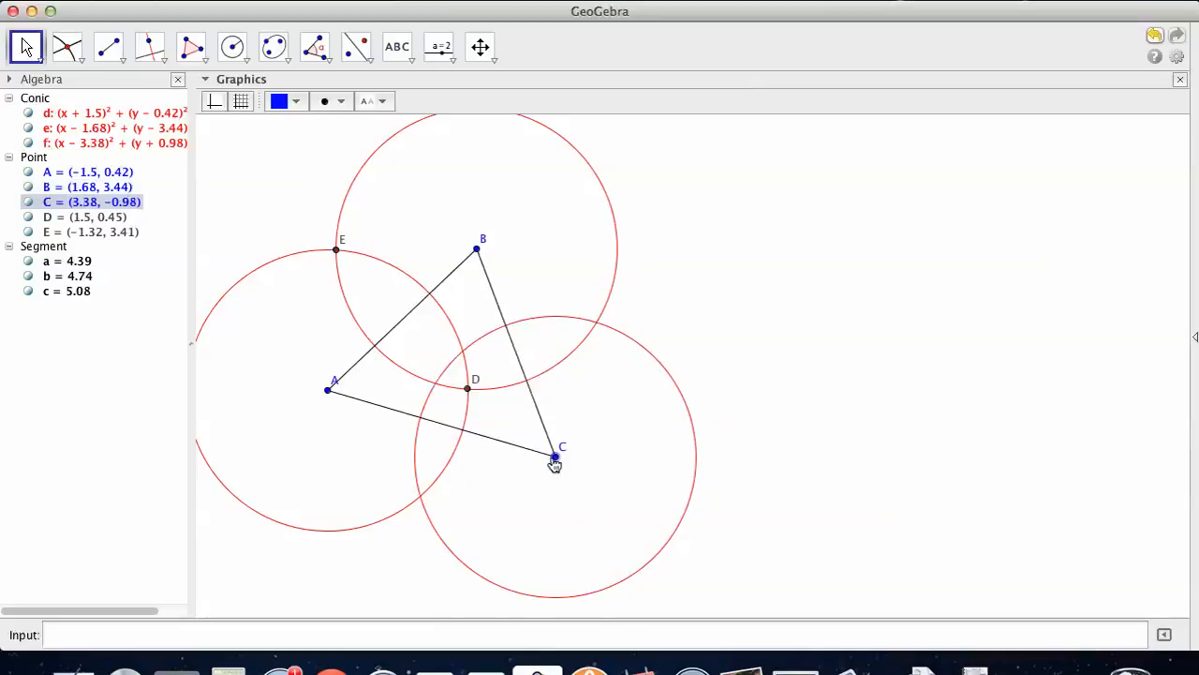
pyautogui.moveTo(555, 461); pyautogui.dragTo(540, 459)
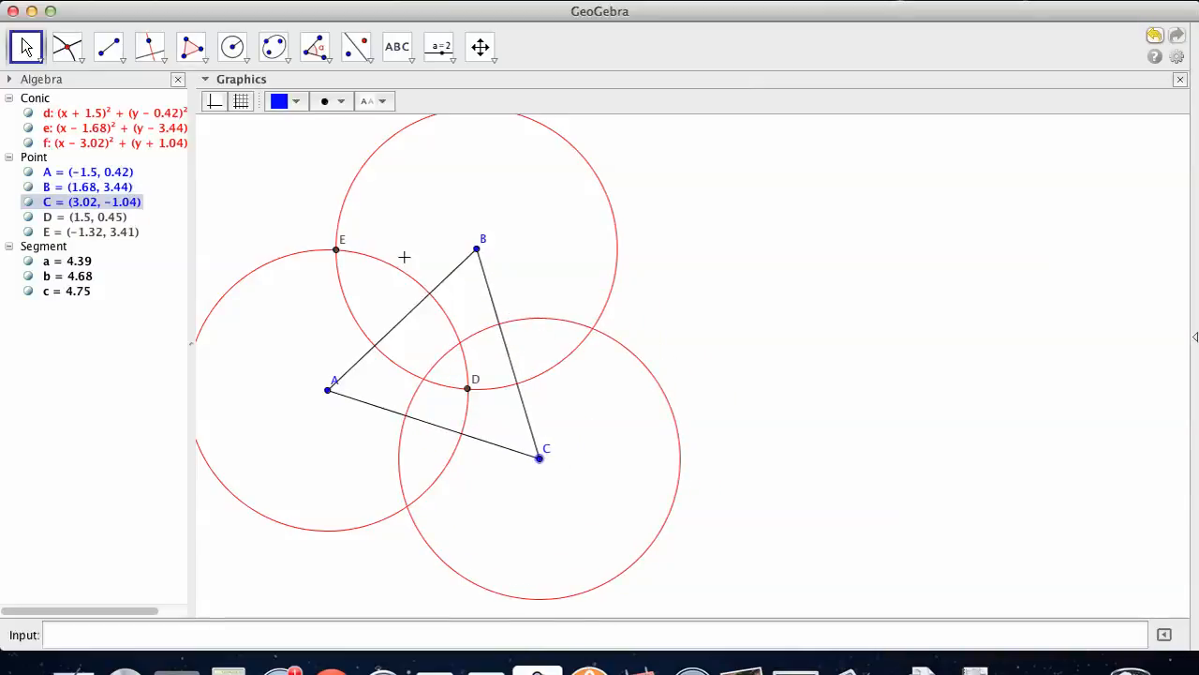
pyautogui.moveTo(150, 47)
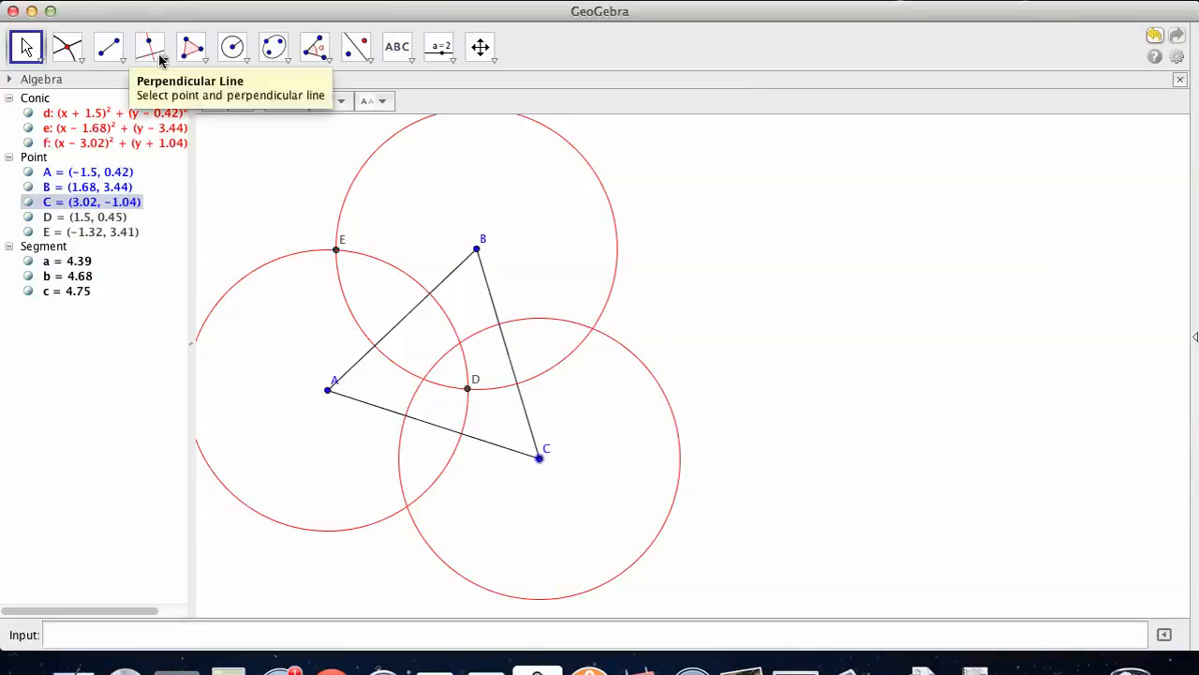
# - Draw a magenta line through intersection points D and E
pyautogui.click(109, 47)
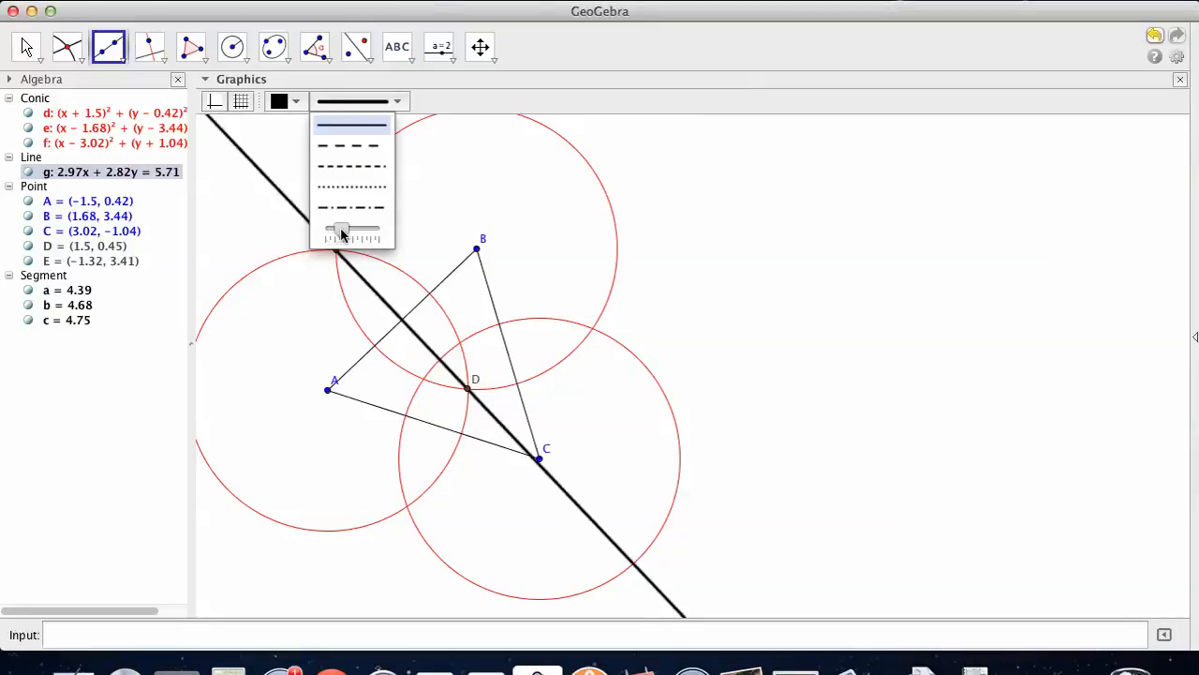
pyautogui.click(280, 102)
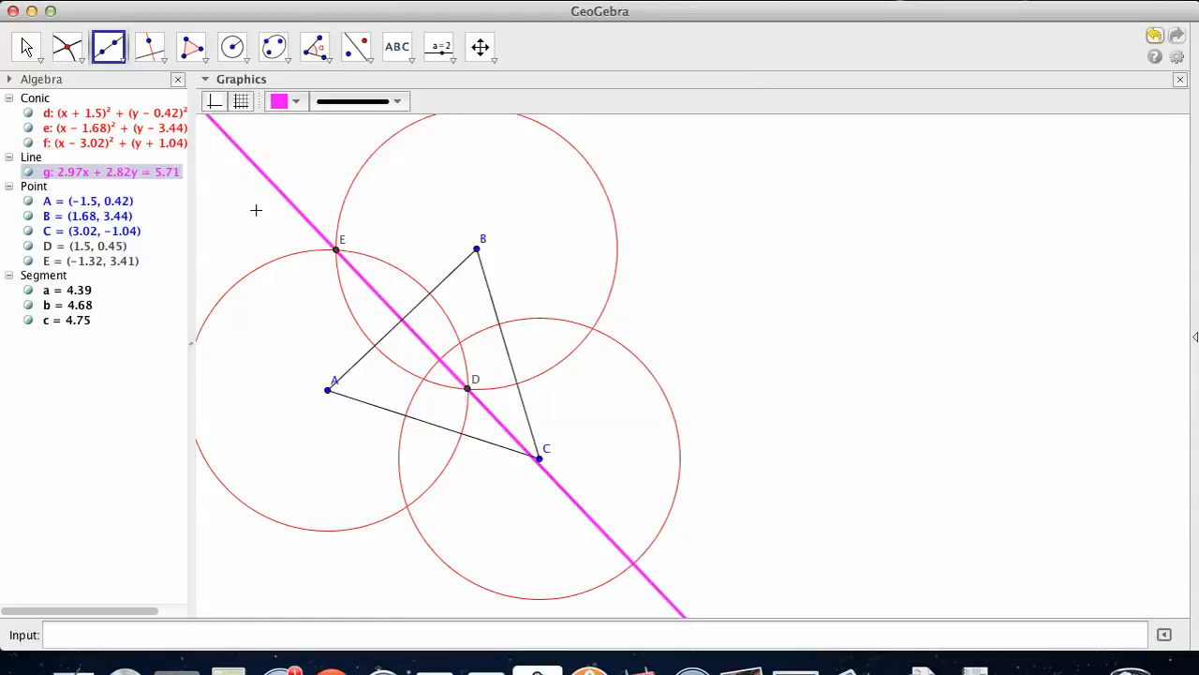
pyautogui.click(67, 47)
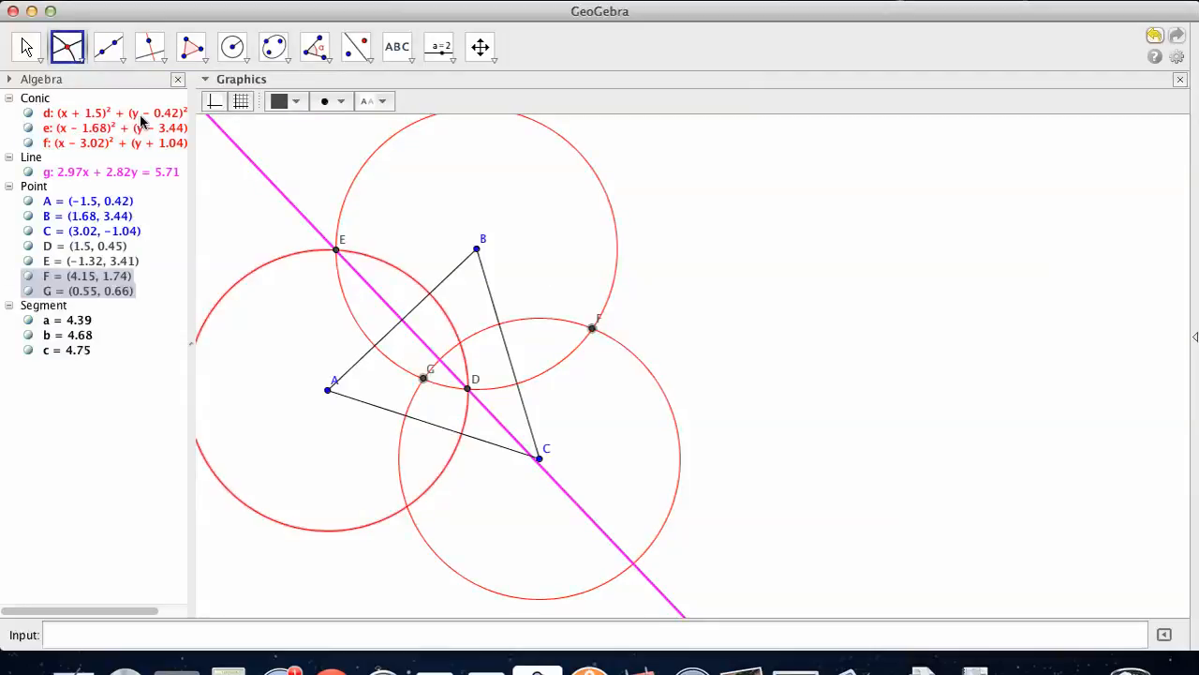
# - Mark intersections H and I and draw magenta lines through F,G and H,I
pyautogui.click(108, 47)
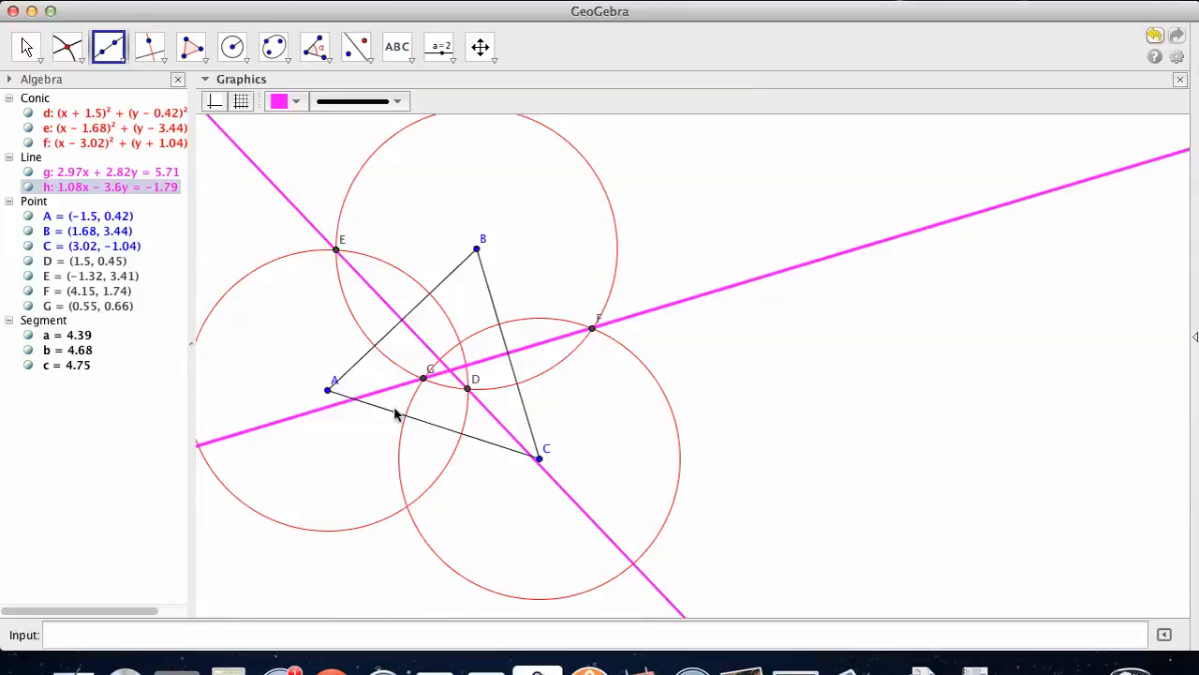
pyautogui.click(68, 47)
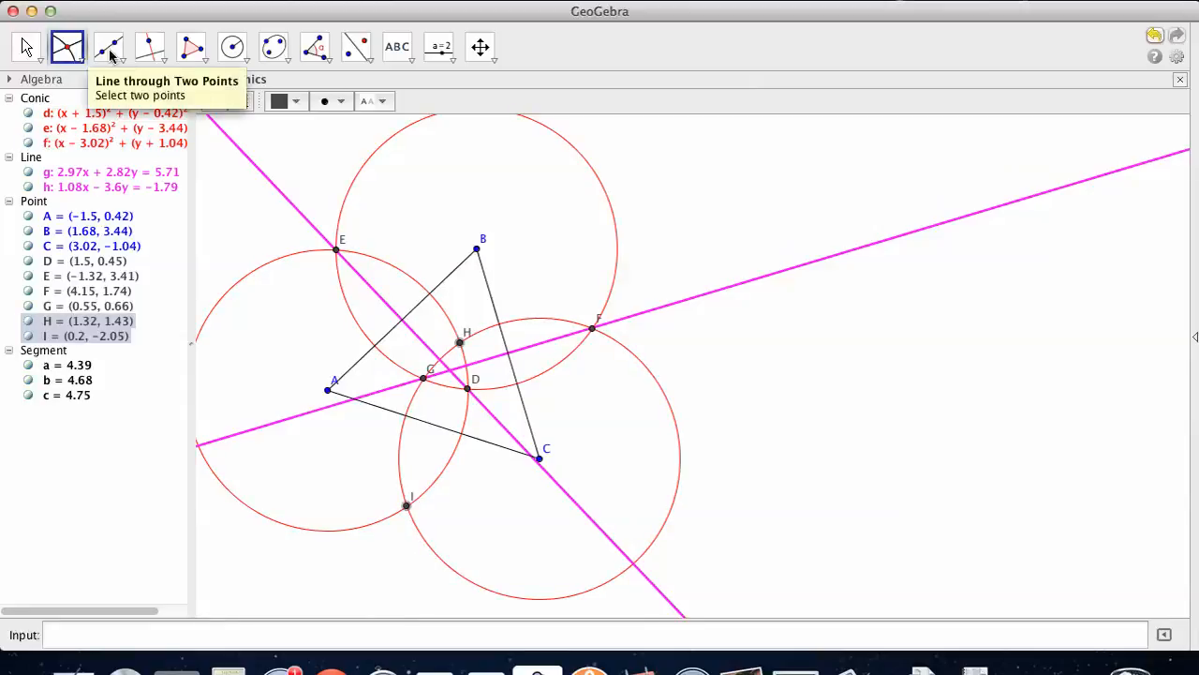
pyautogui.click(109, 47)
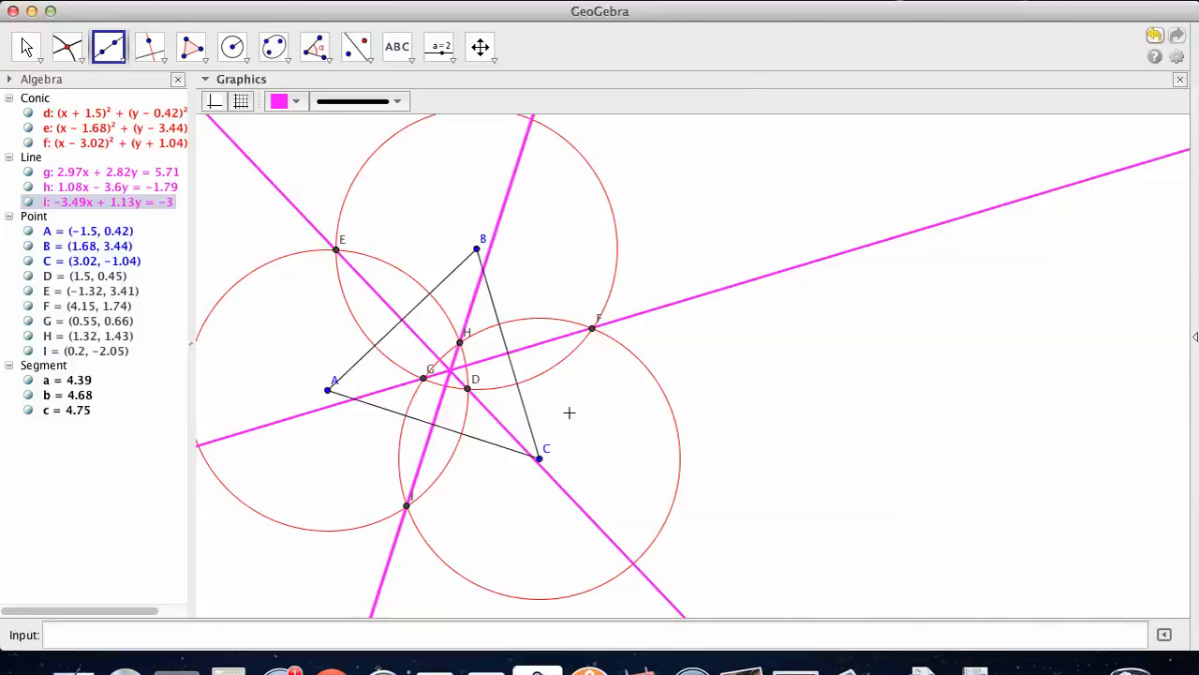
pyautogui.moveTo(450, 377)
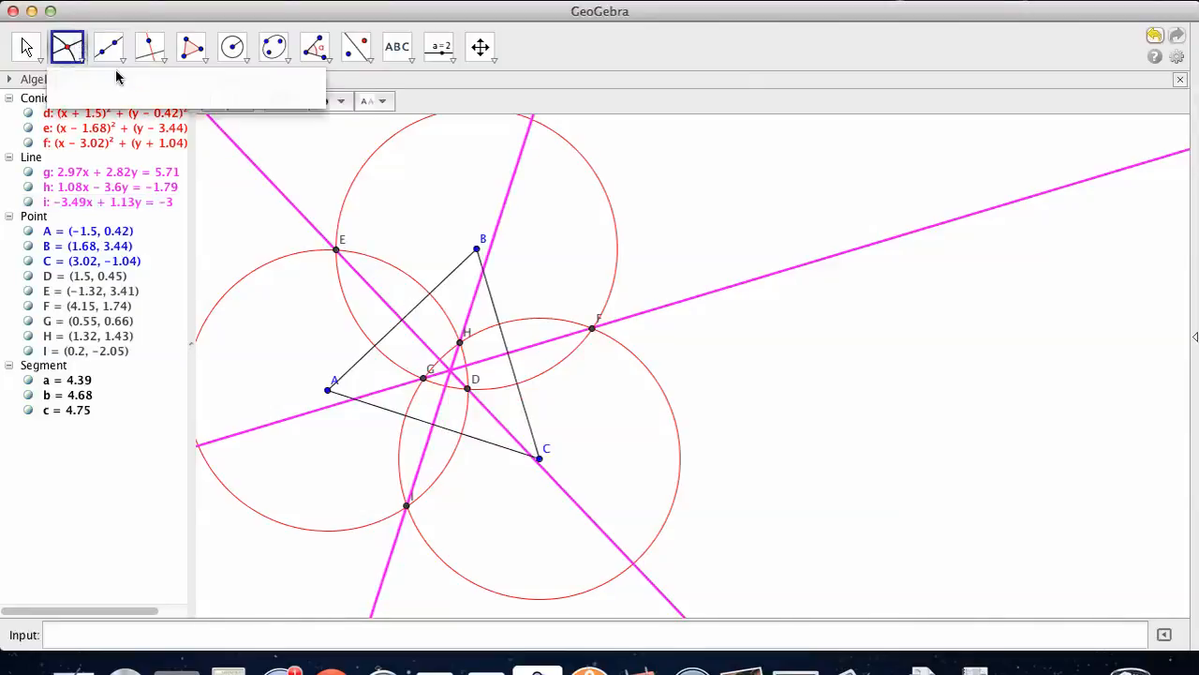
pyautogui.moveTo(502, 221)
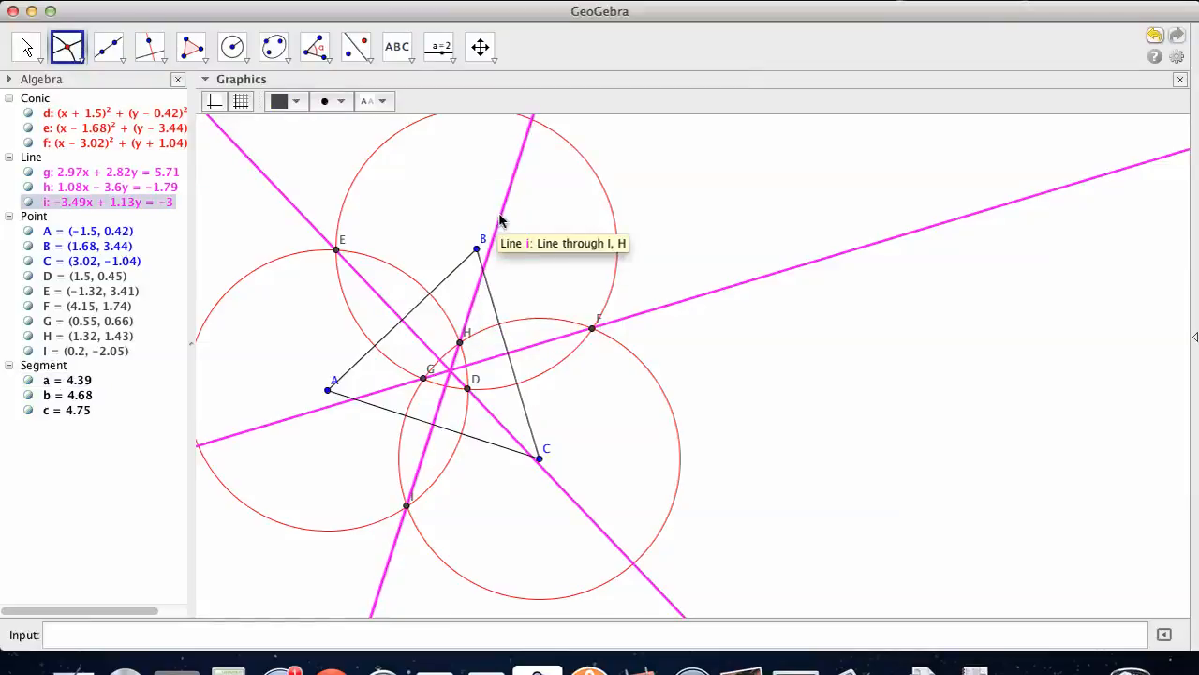
pyautogui.moveTo(678, 311)
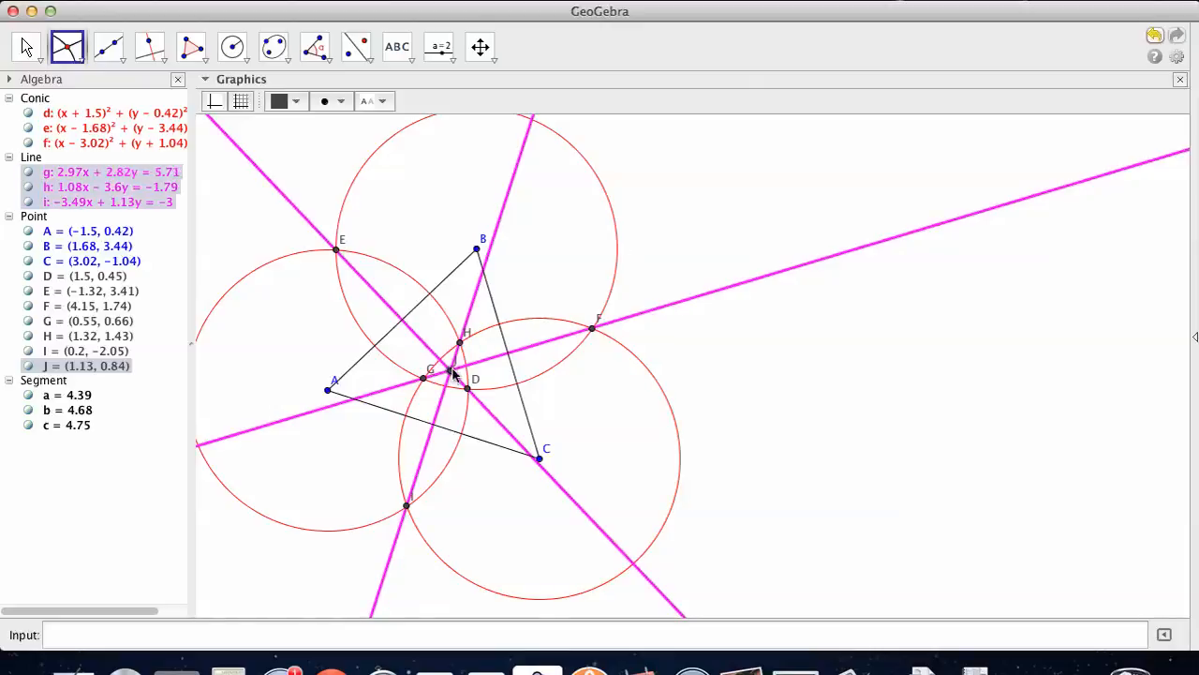
pyautogui.moveTo(454, 375)
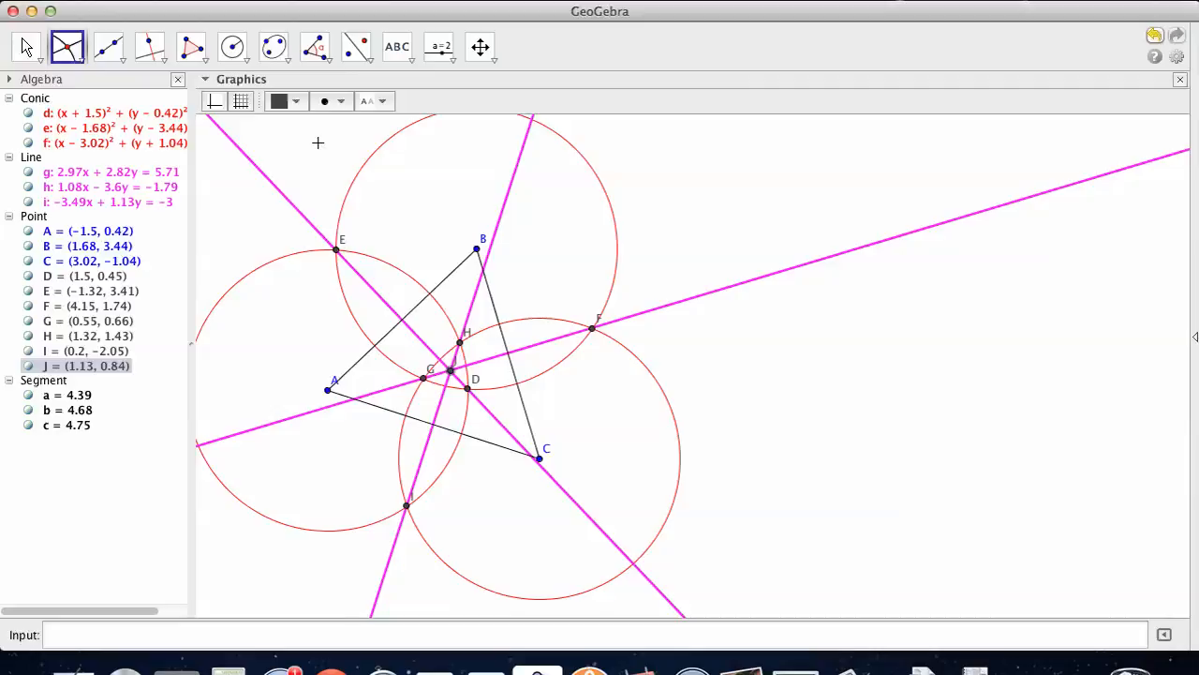
pyautogui.moveTo(337, 154)
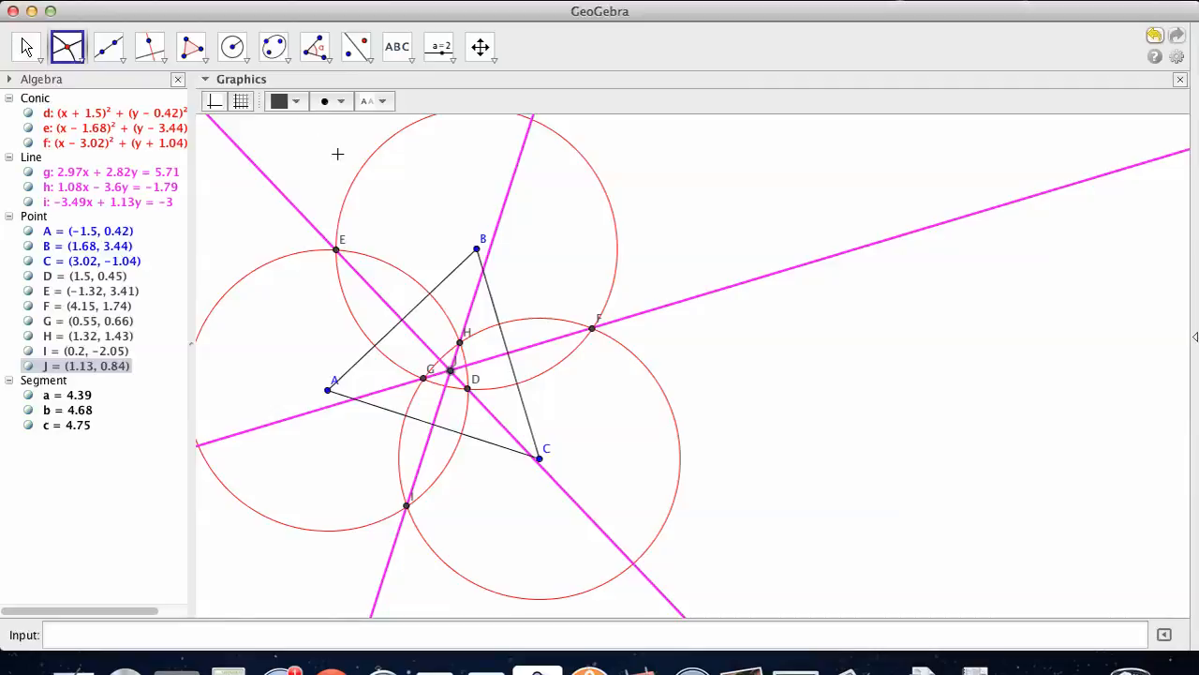
pyautogui.moveTo(273, 47)
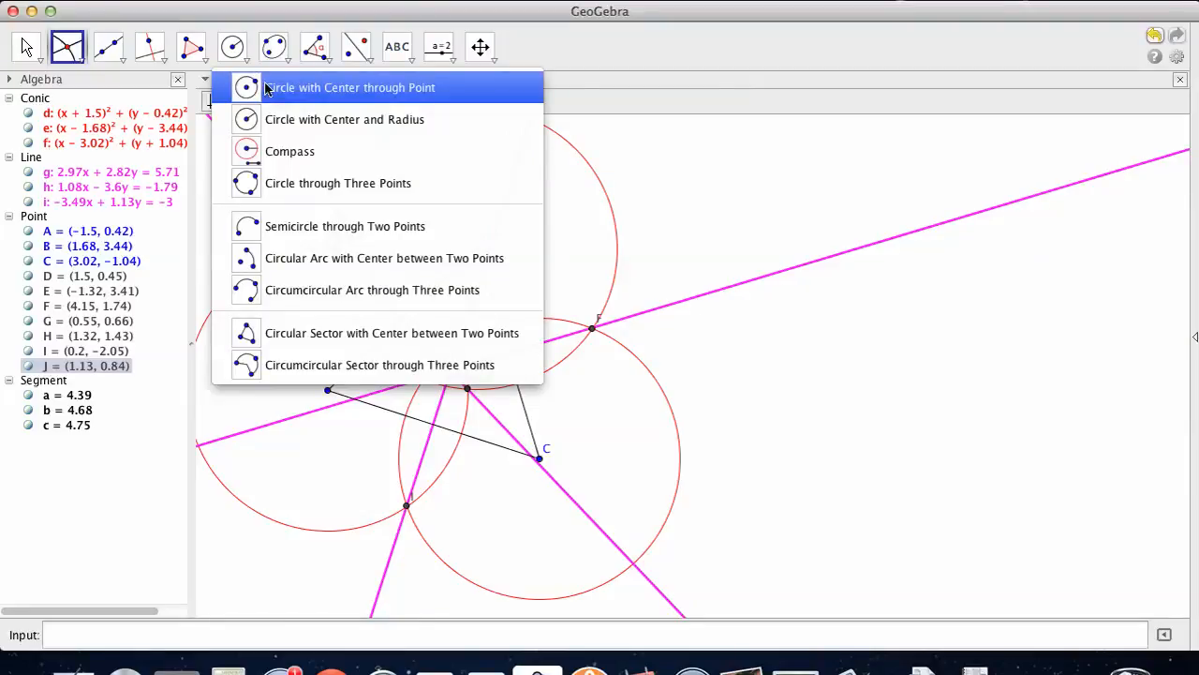
# - Draw a thick dark green circle centred at J through C, circumscribing ABC
pyautogui.click(349, 88)
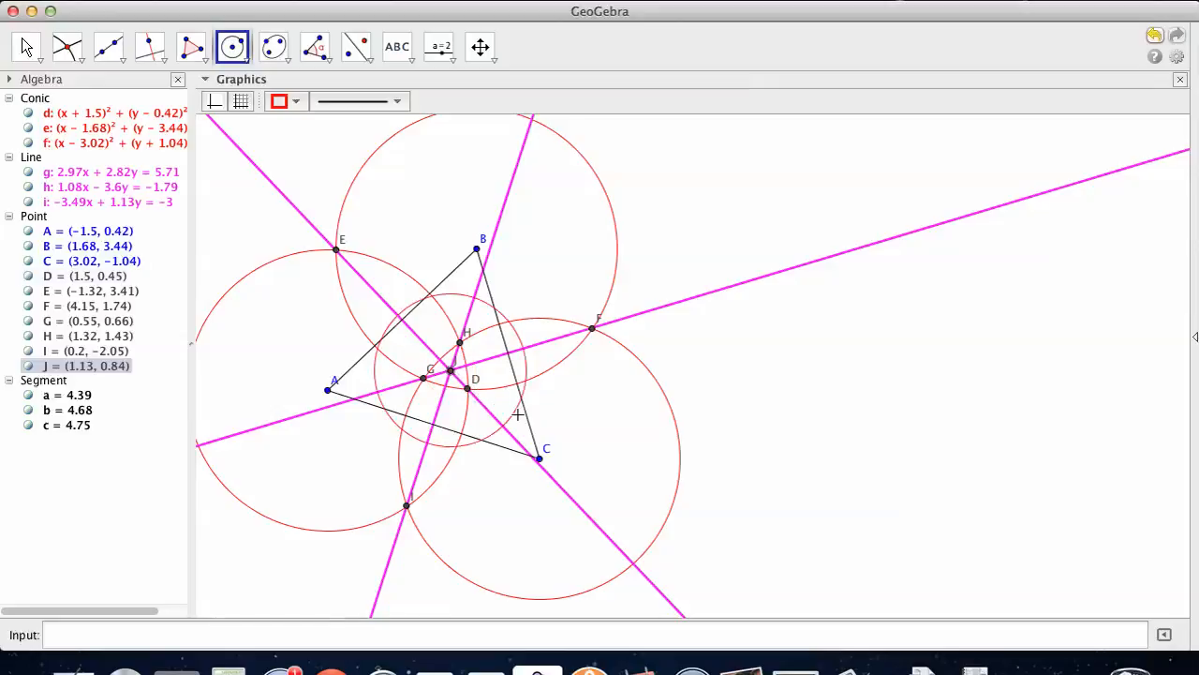
pyautogui.click(540, 459)
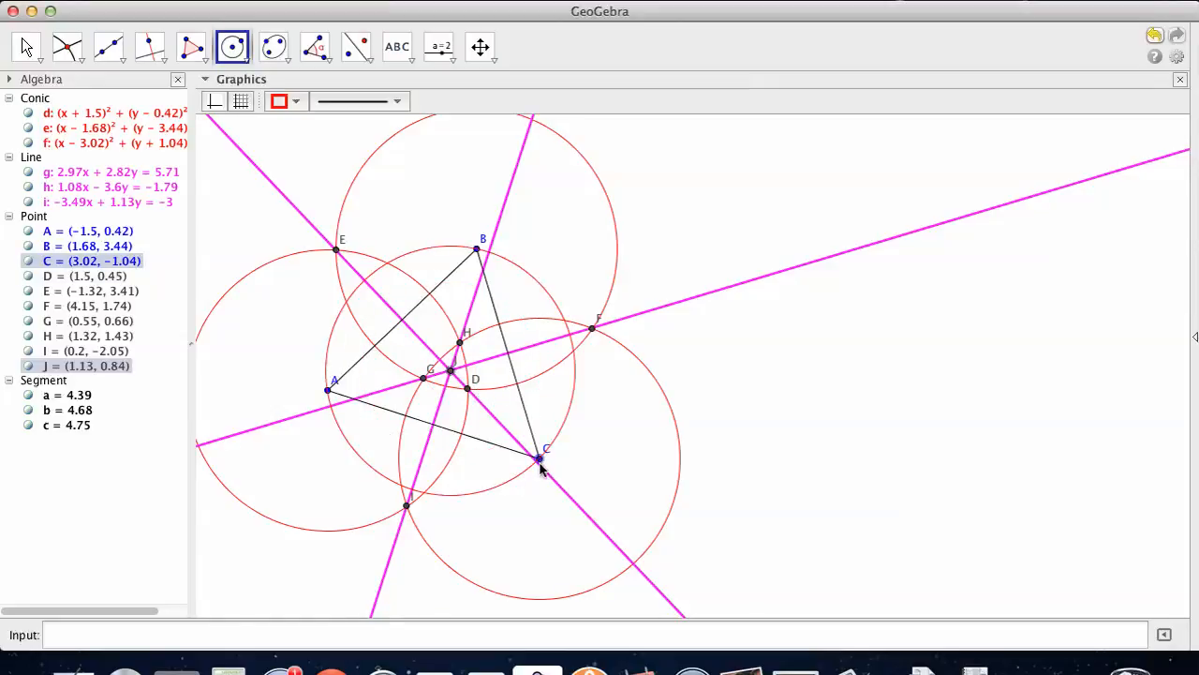
pyautogui.click(296, 102)
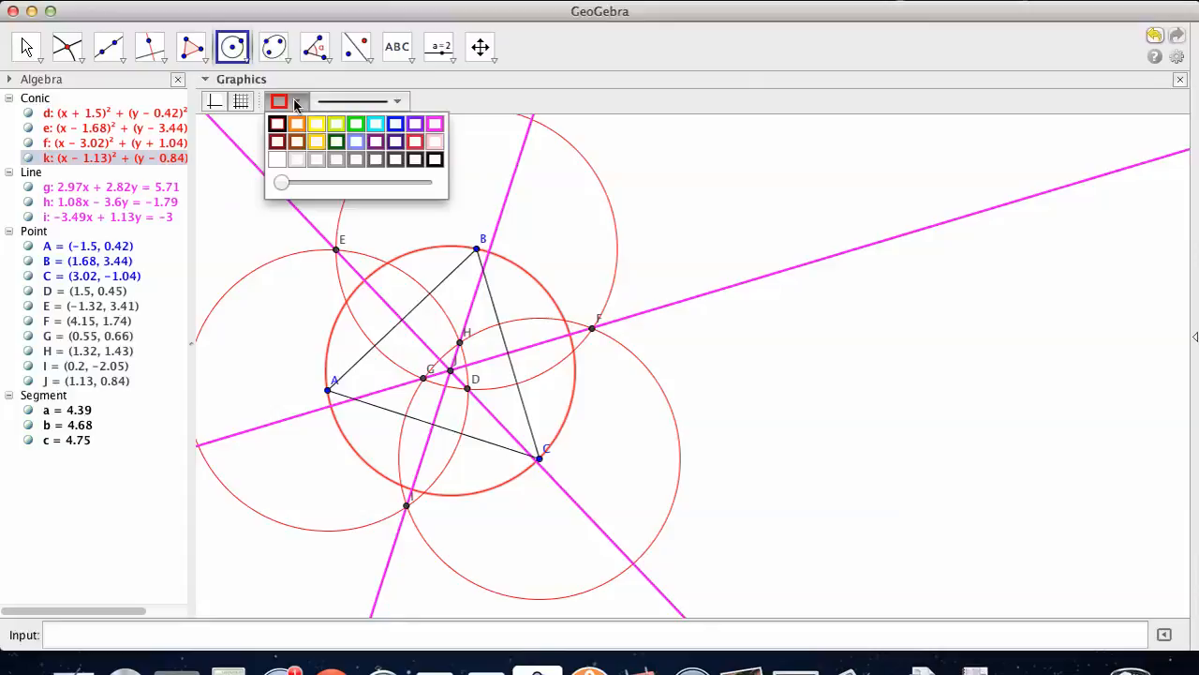
pyautogui.click(335, 122)
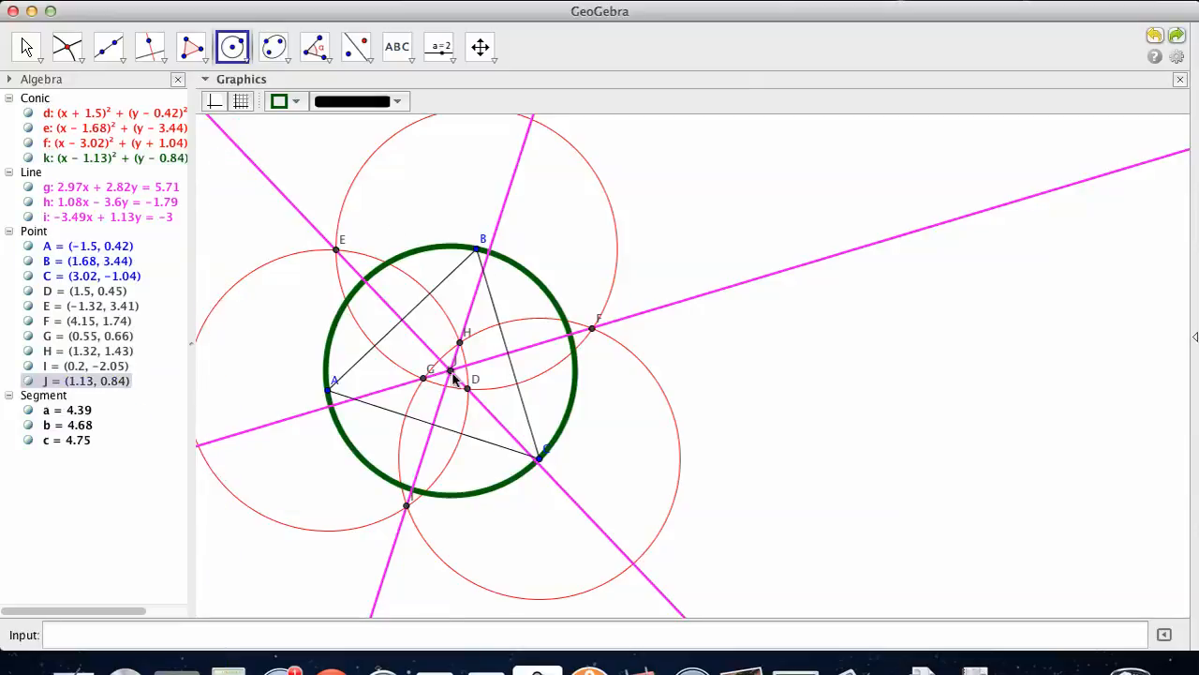
pyautogui.moveTo(454, 379)
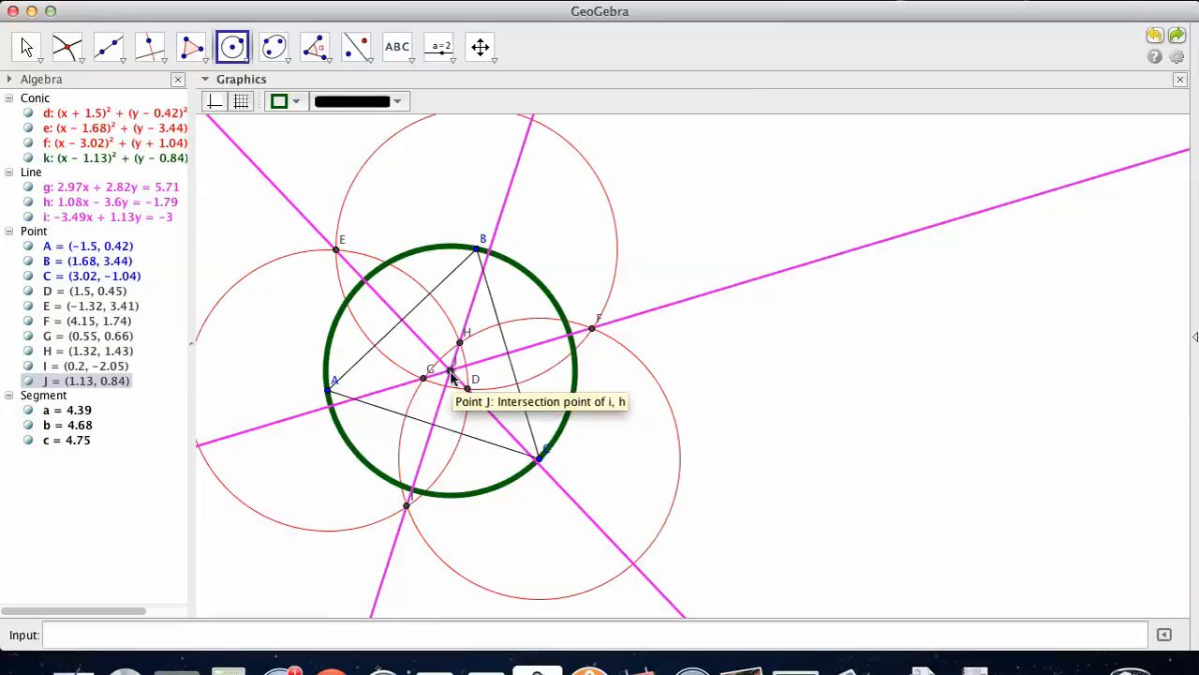
pyautogui.moveTo(484, 253)
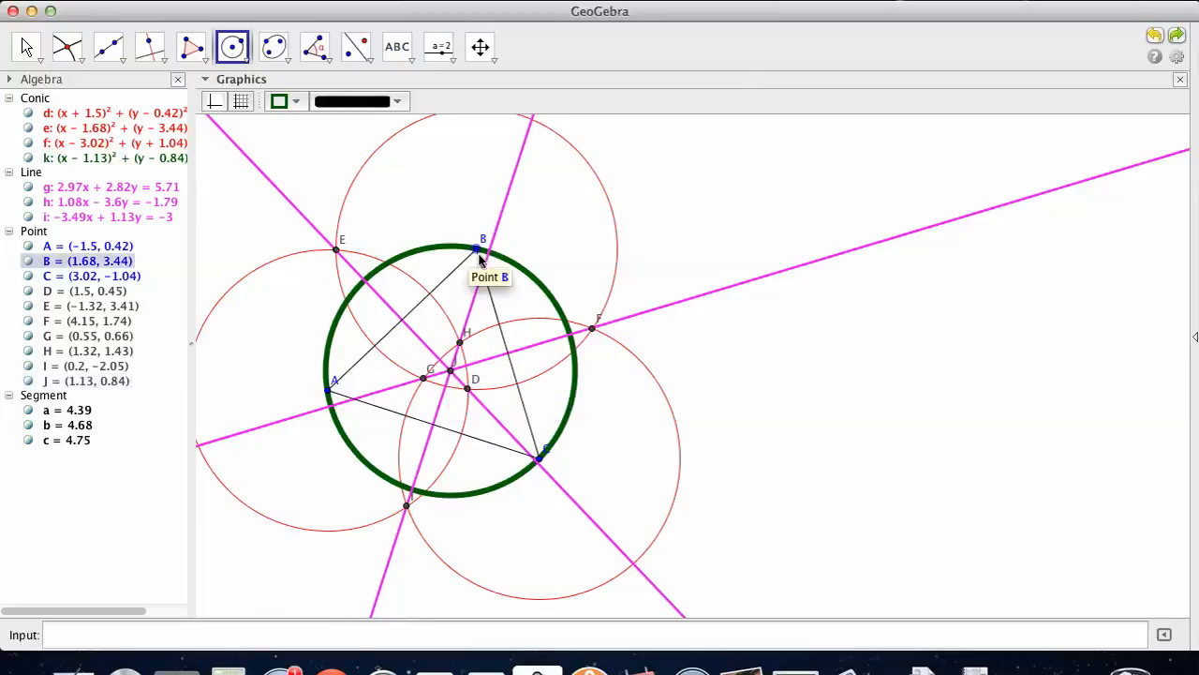
pyautogui.moveTo(480, 326)
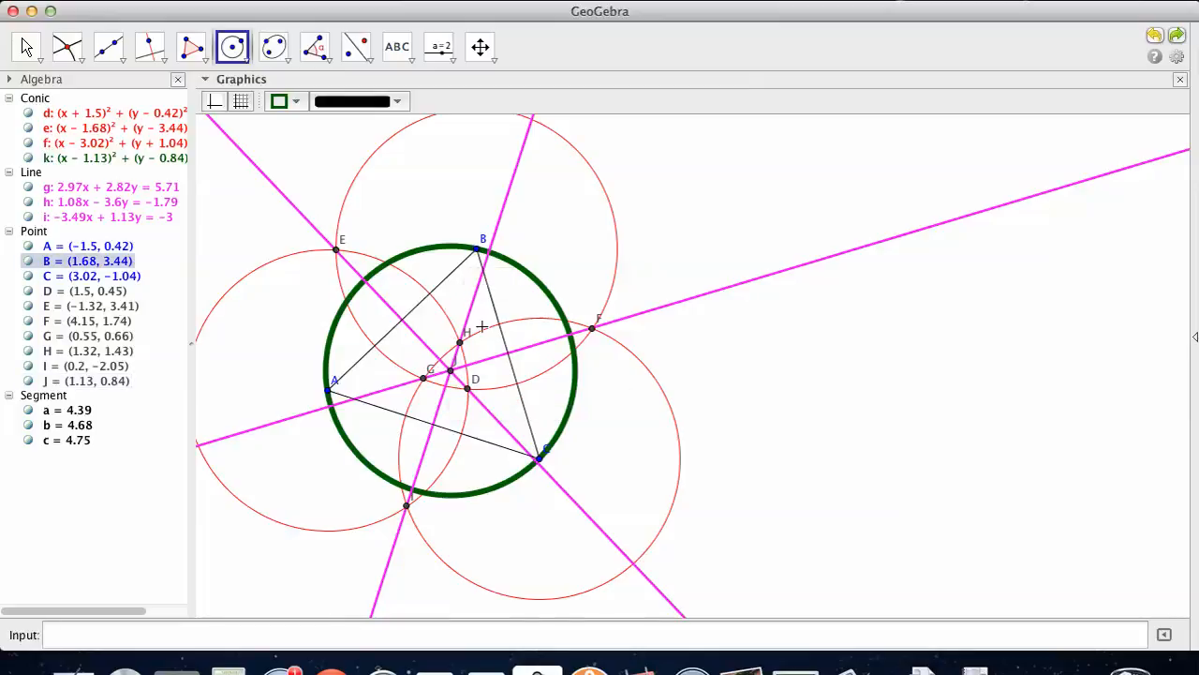
pyautogui.moveTo(453, 378)
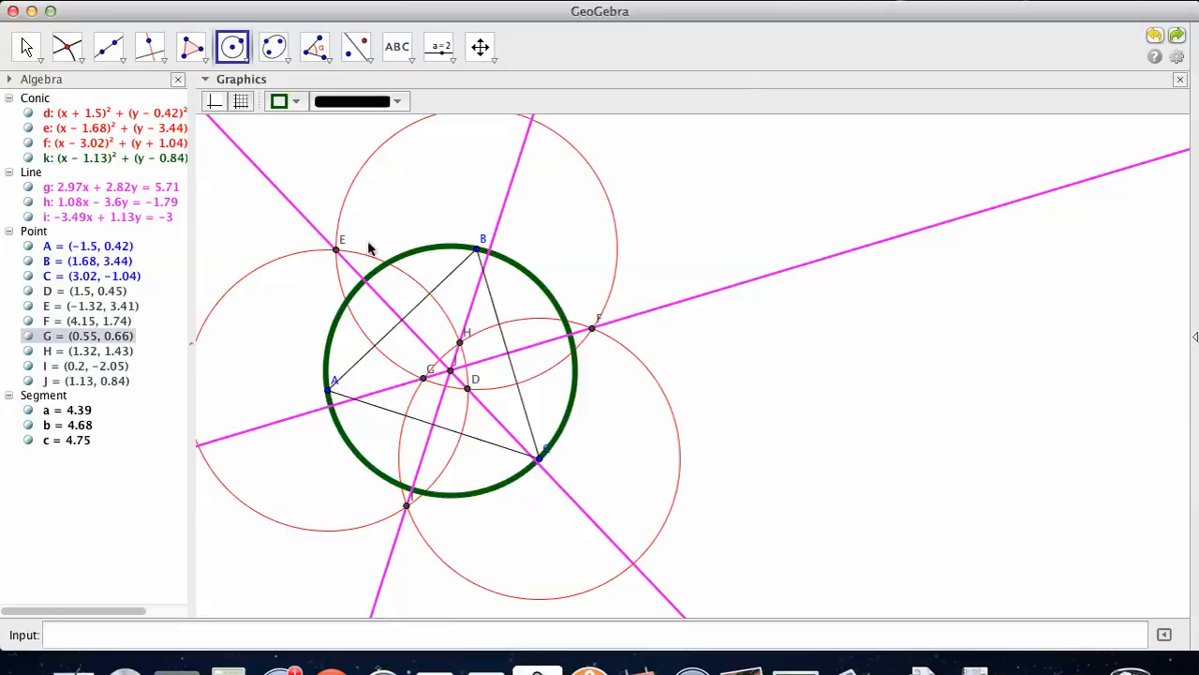
pyautogui.moveTo(453, 379)
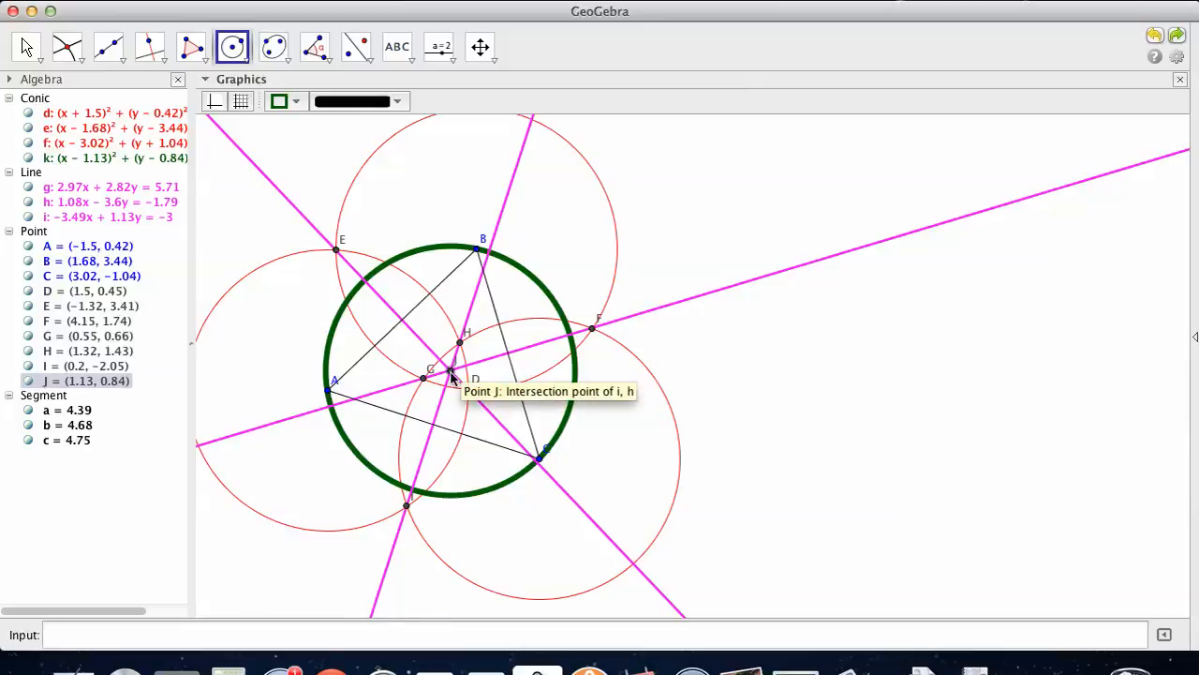
pyautogui.moveTo(422, 309)
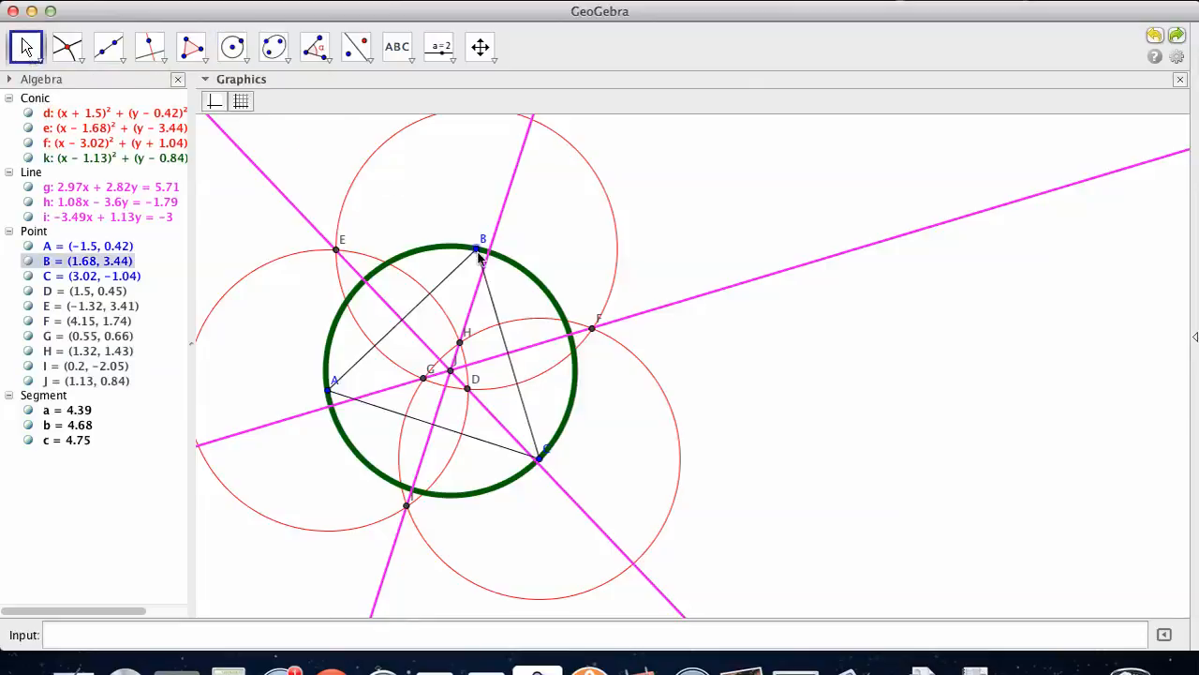
# - Drag vertex B around and settle it lower; the circumcircle still passes through A, B, C
pyautogui.moveTo(484, 240); pyautogui.dragTo(469, 292)
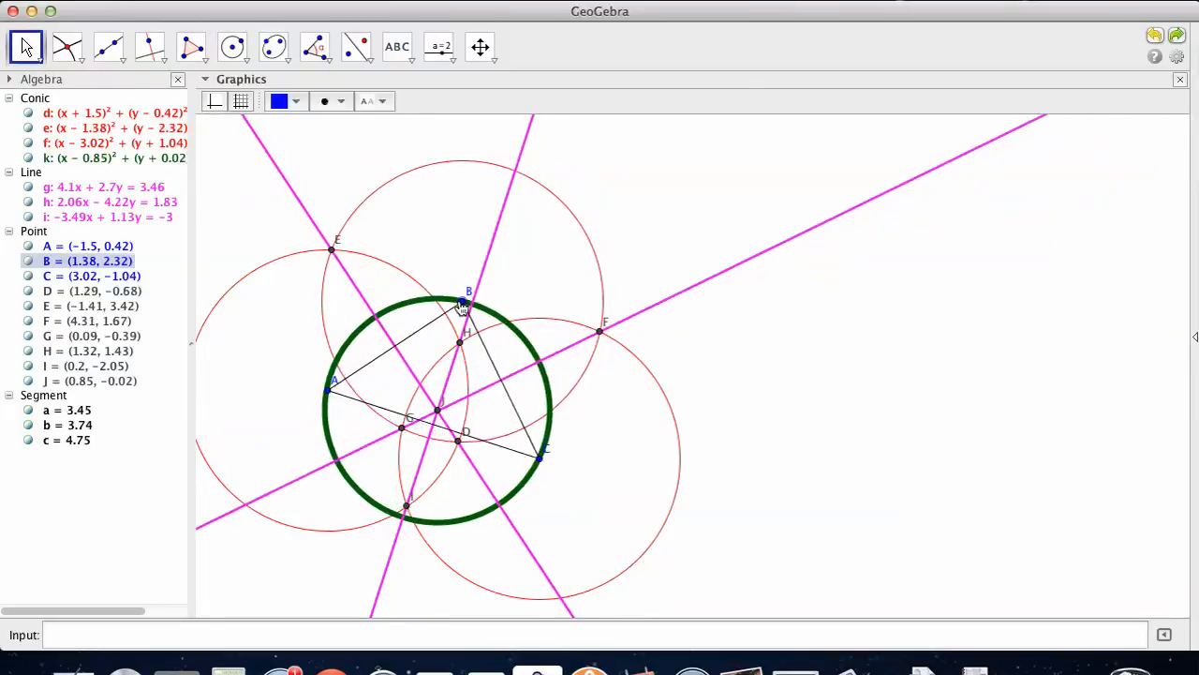
pyautogui.moveTo(469, 291); pyautogui.dragTo(465, 309)
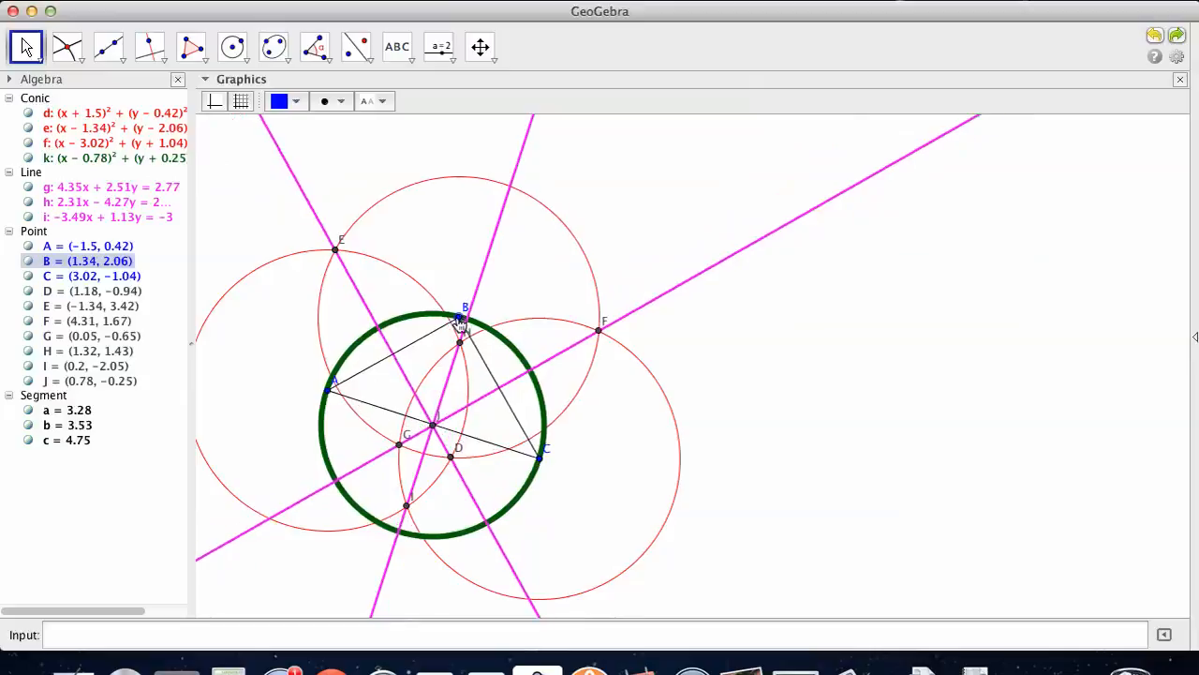
pyautogui.moveTo(465, 307); pyautogui.dragTo(453, 328)
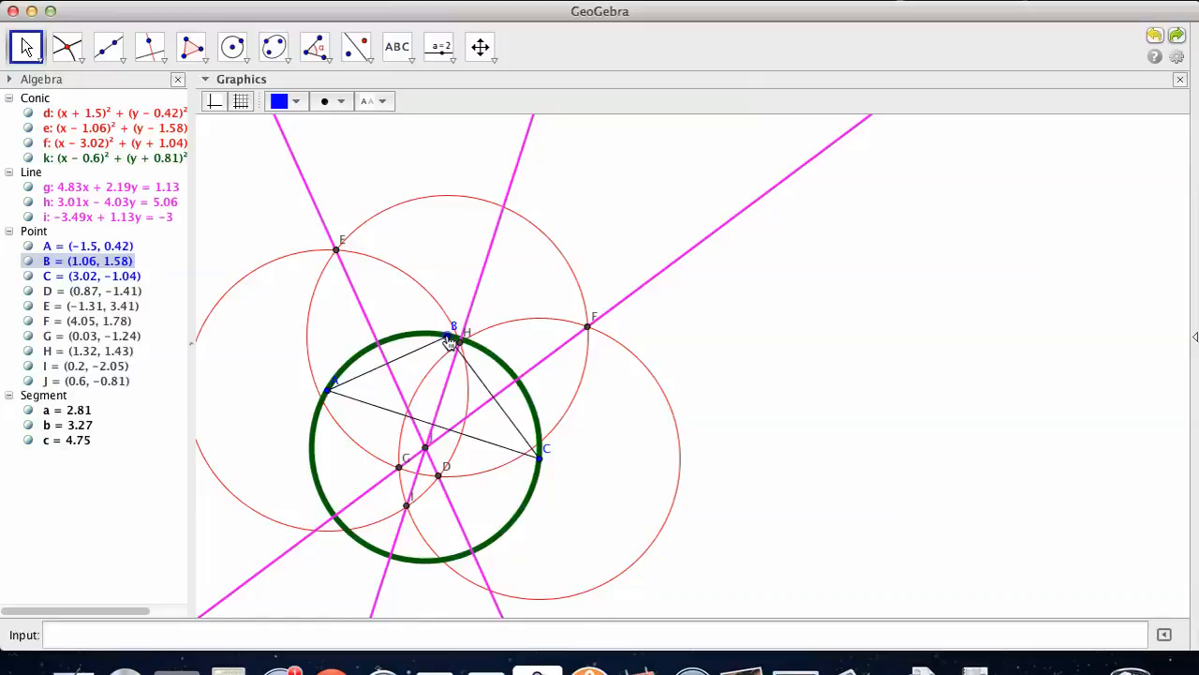
pyautogui.moveTo(452, 334); pyautogui.dragTo(457, 328)
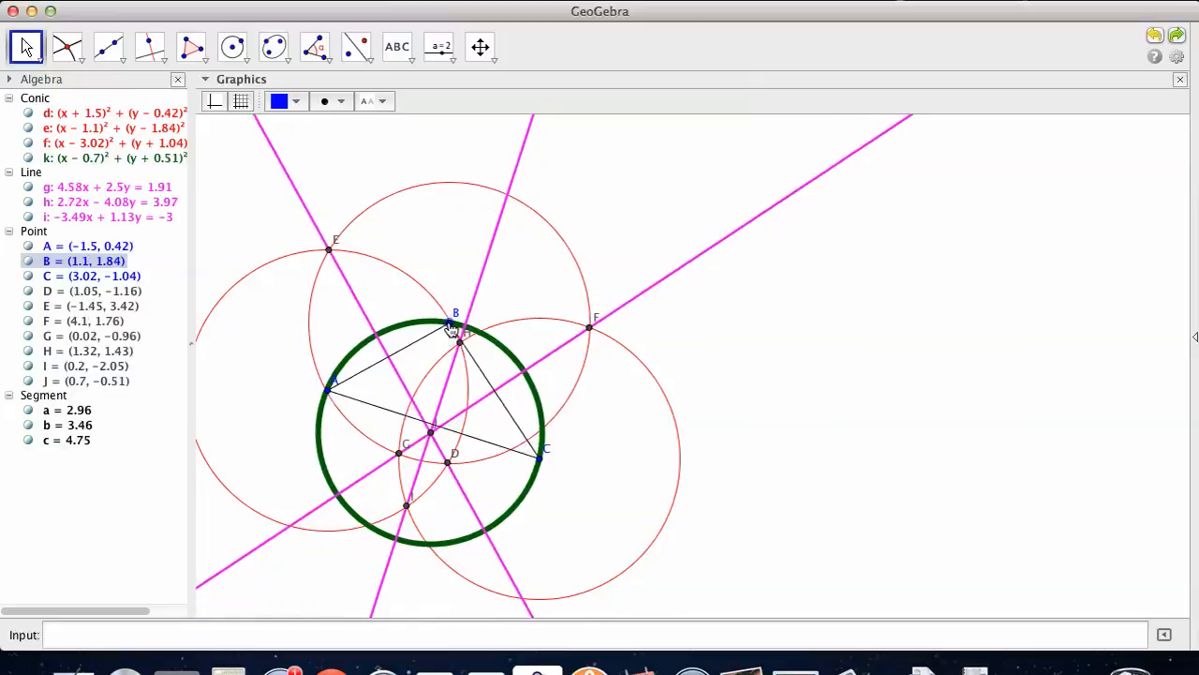
pyautogui.moveTo(454, 322); pyautogui.dragTo(454, 319)
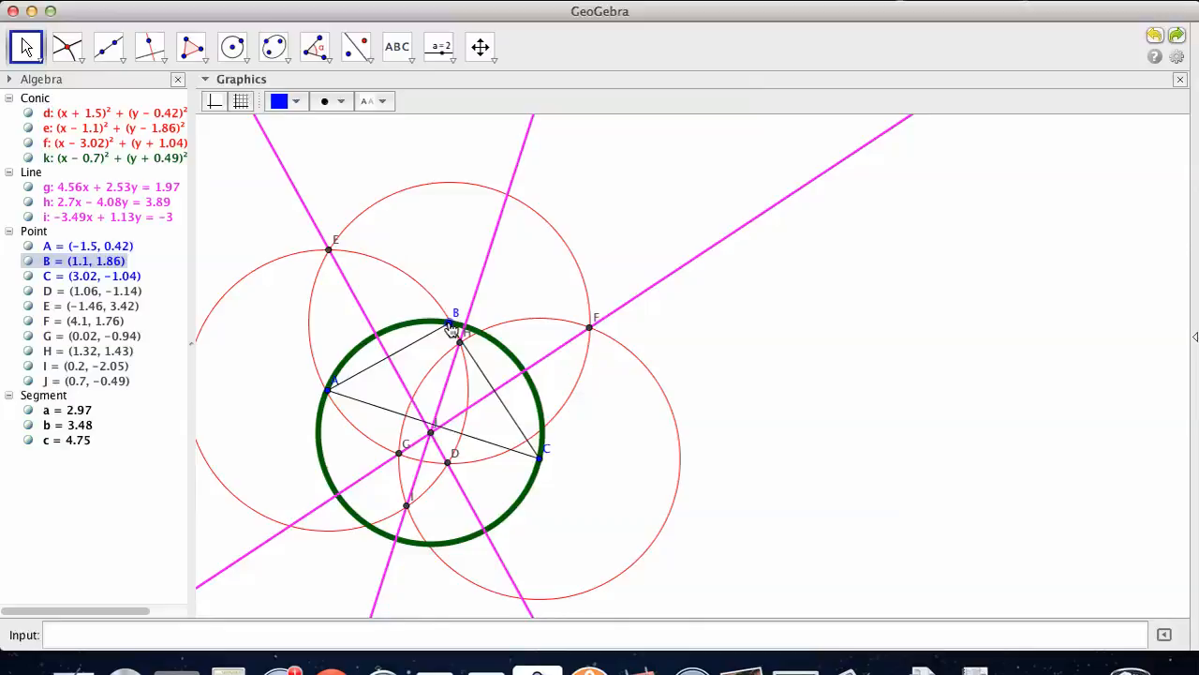
pyautogui.moveTo(453, 322); pyautogui.dragTo(453, 304)
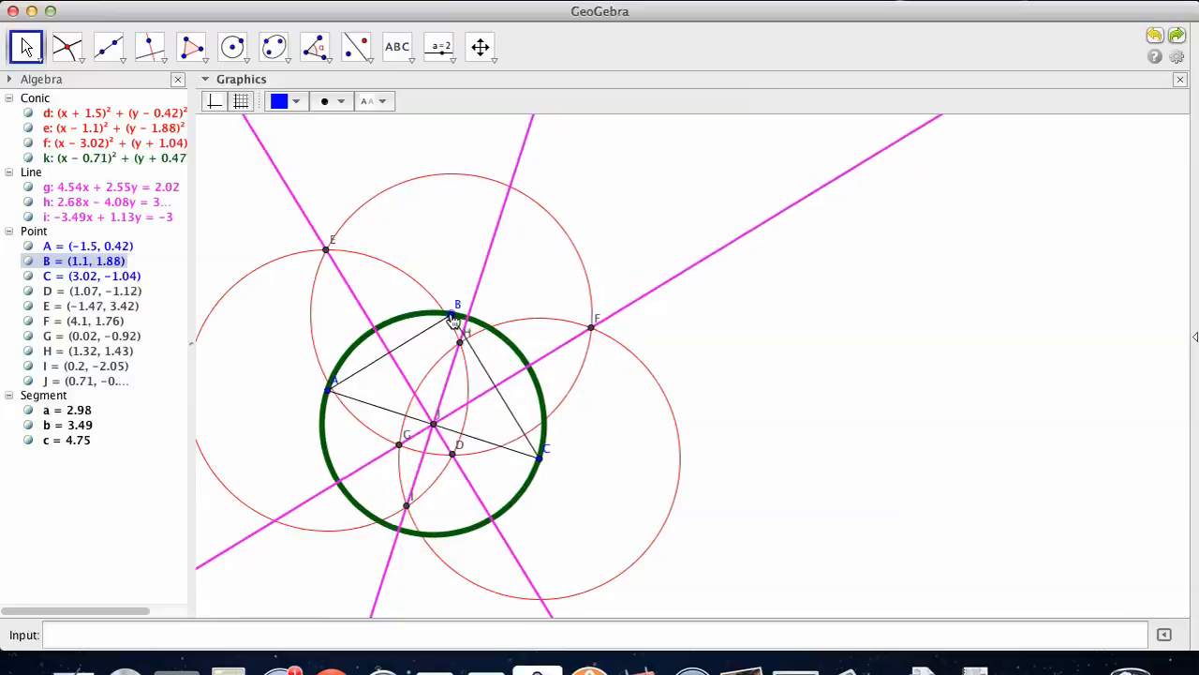
pyautogui.moveTo(458, 303); pyautogui.dragTo(480, 271)
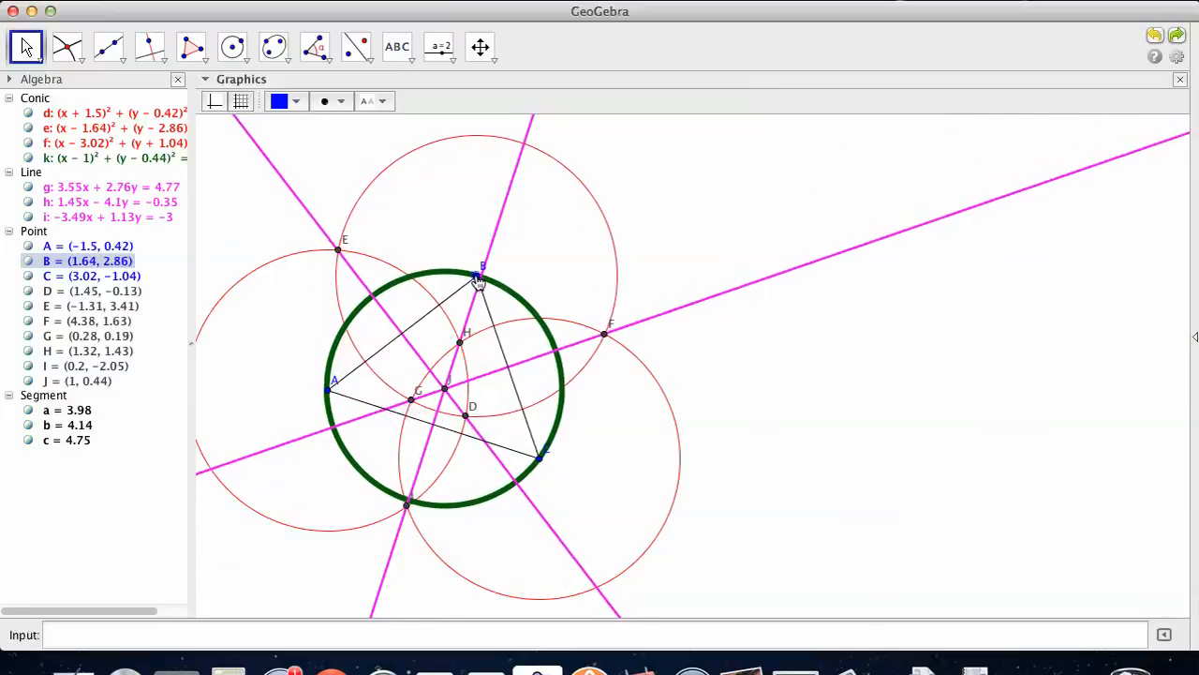
pyautogui.moveTo(480, 269); pyautogui.dragTo(478, 278)
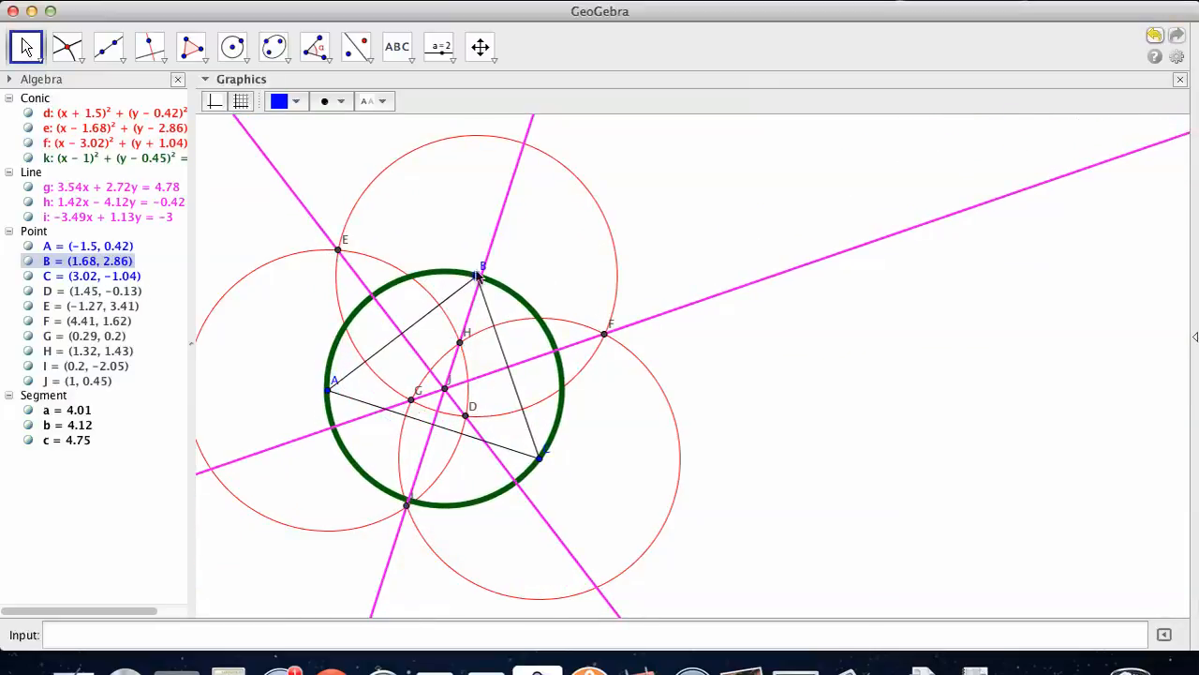
pyautogui.moveTo(447, 393)
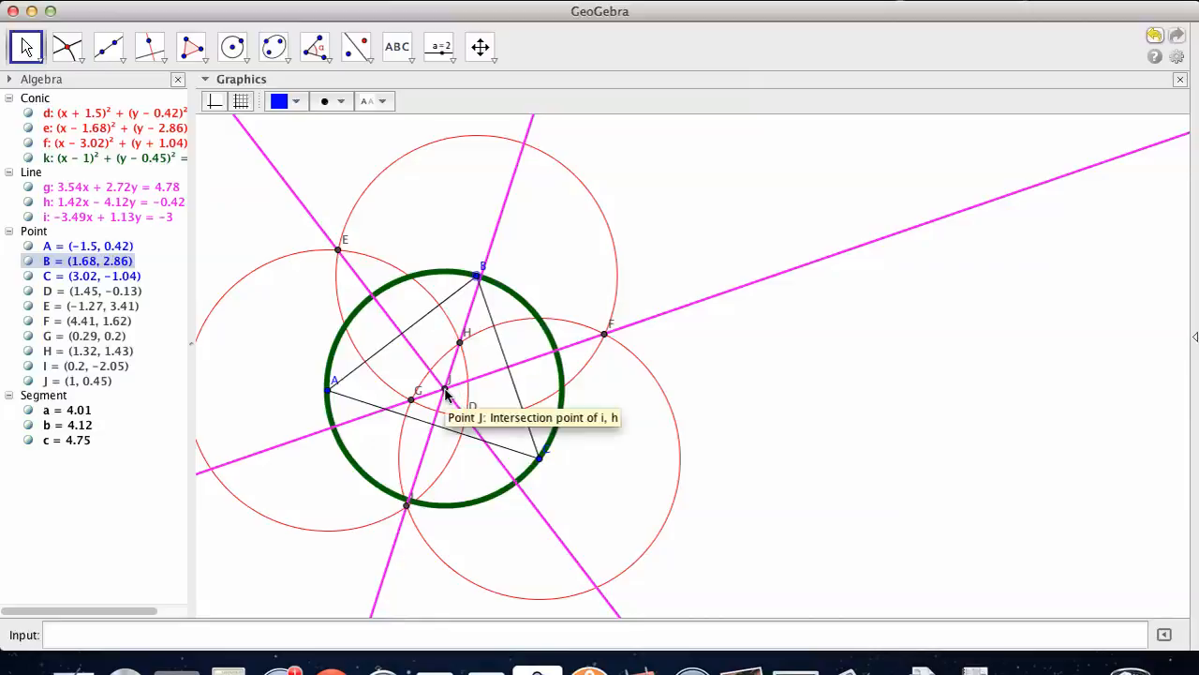
pyautogui.moveTo(397, 315)
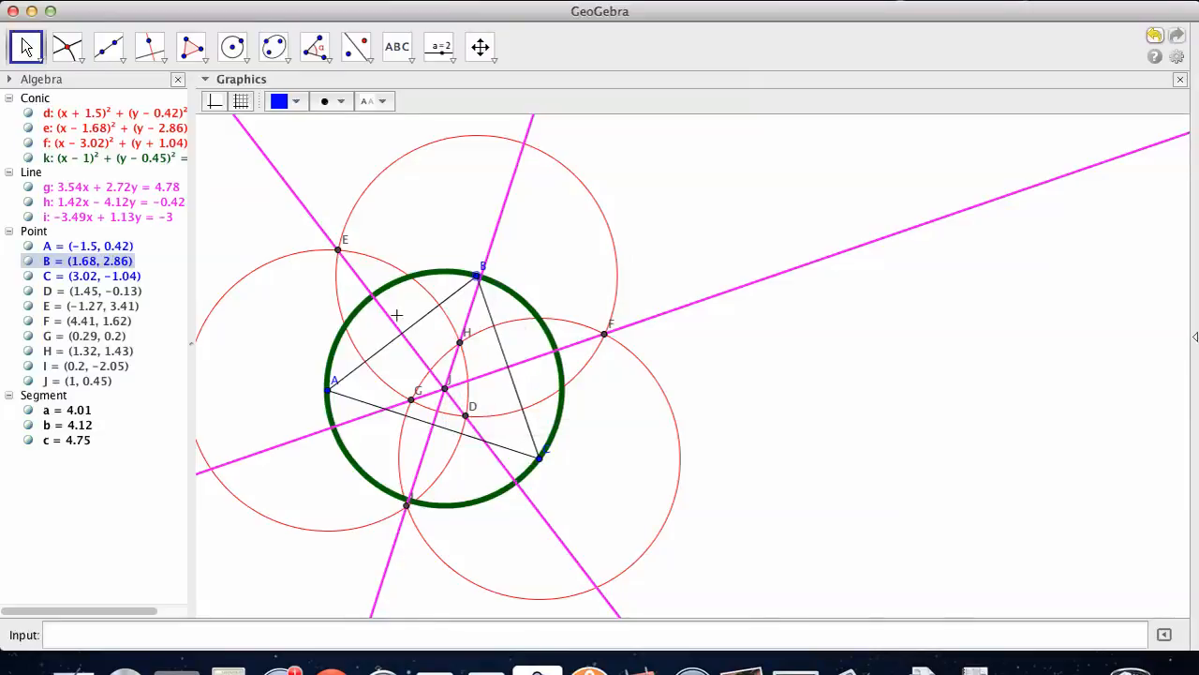